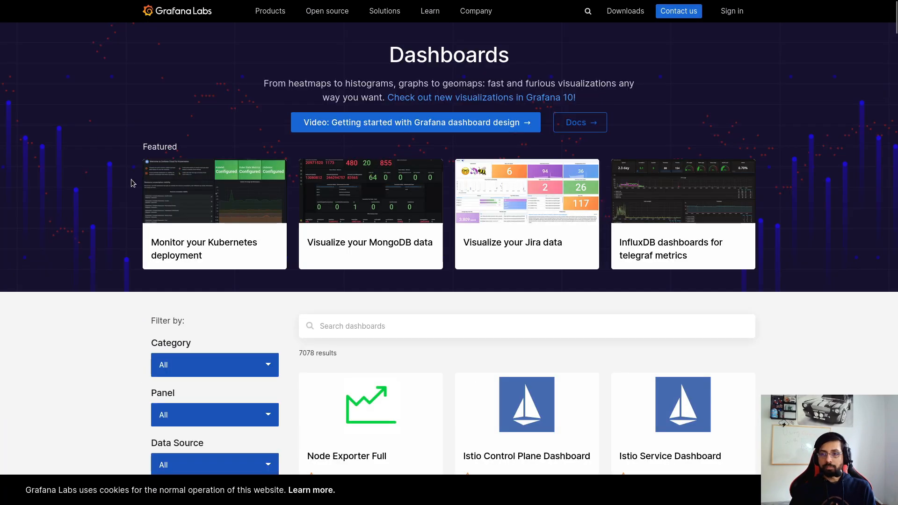
{"action": "mouse_move", "coordinate": [355, 350]}
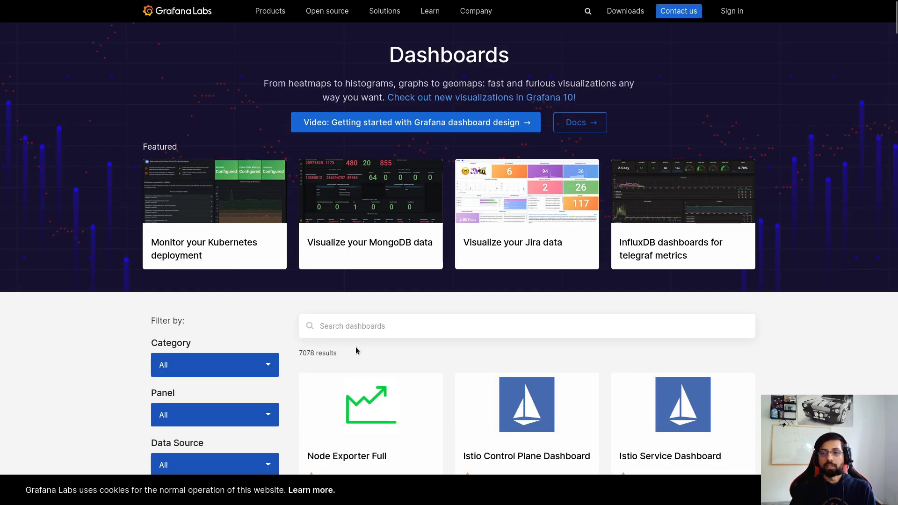
- Browse further down the grafana.com dashboards catalog listing
{"action": "scroll", "scroll_direction": "down", "scroll_amount": 3}
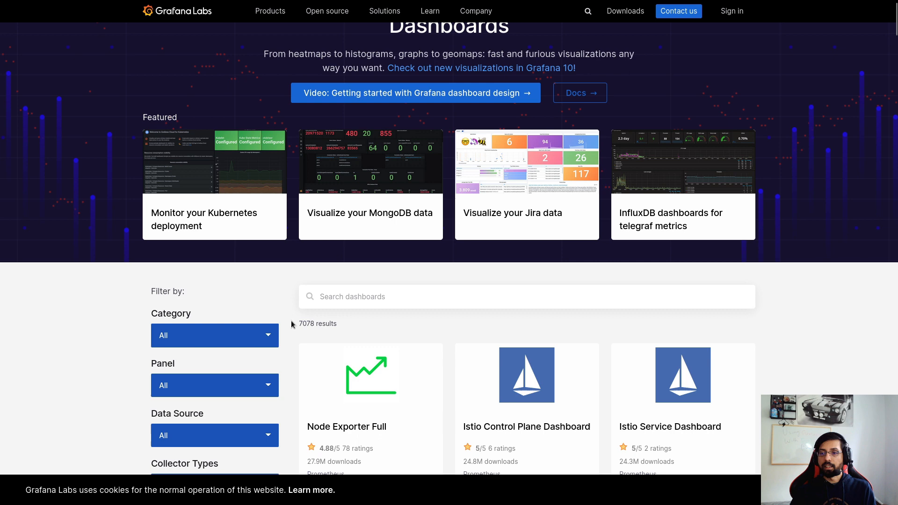
{"action": "scroll", "scroll_direction": "down", "scroll_amount": 3}
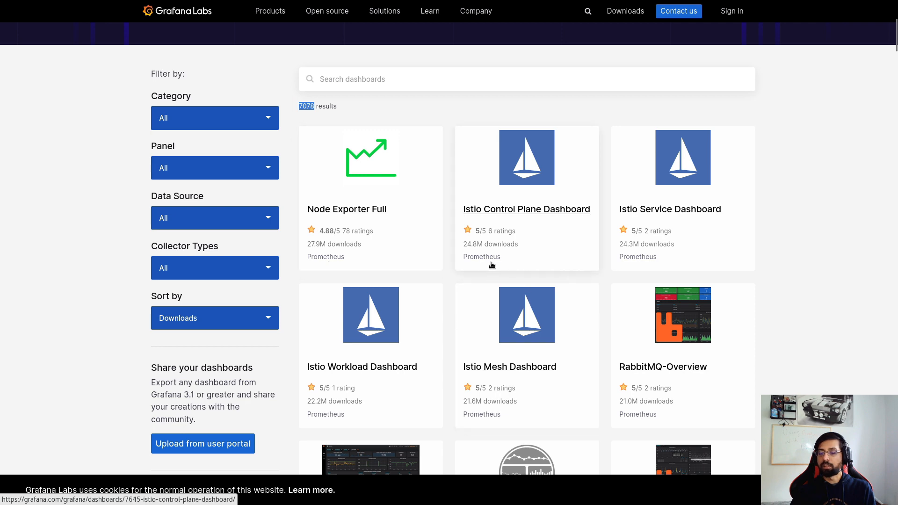
{"action": "mouse_move", "coordinate": [522, 228]}
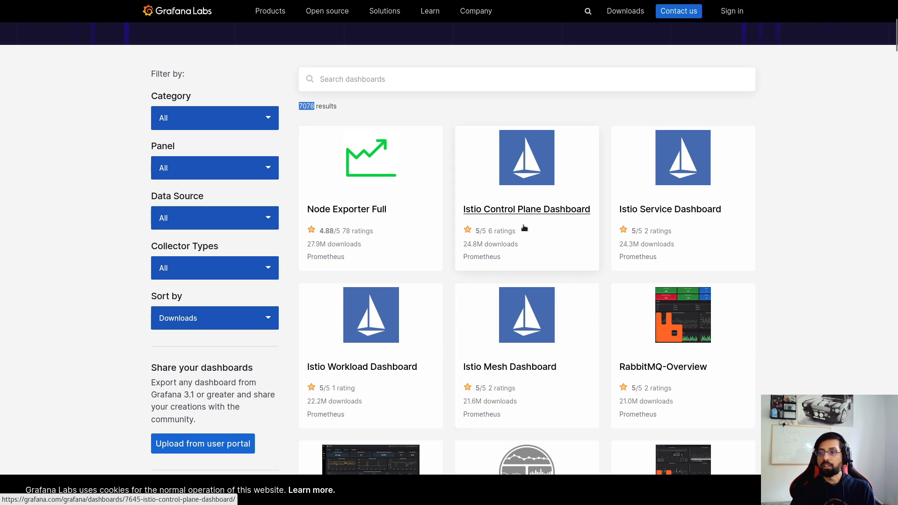
{"action": "scroll", "scroll_direction": "down", "scroll_amount": 3}
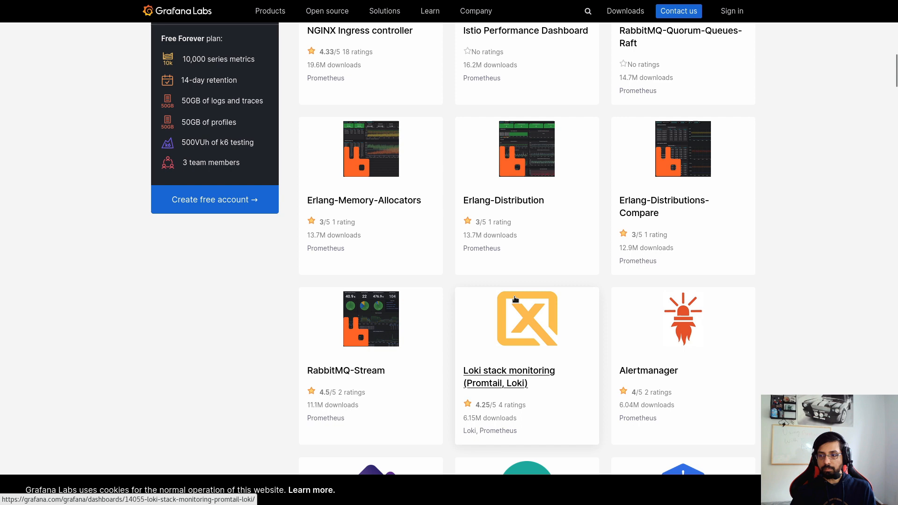
{"action": "scroll", "scroll_direction": "down", "scroll_amount": 3}
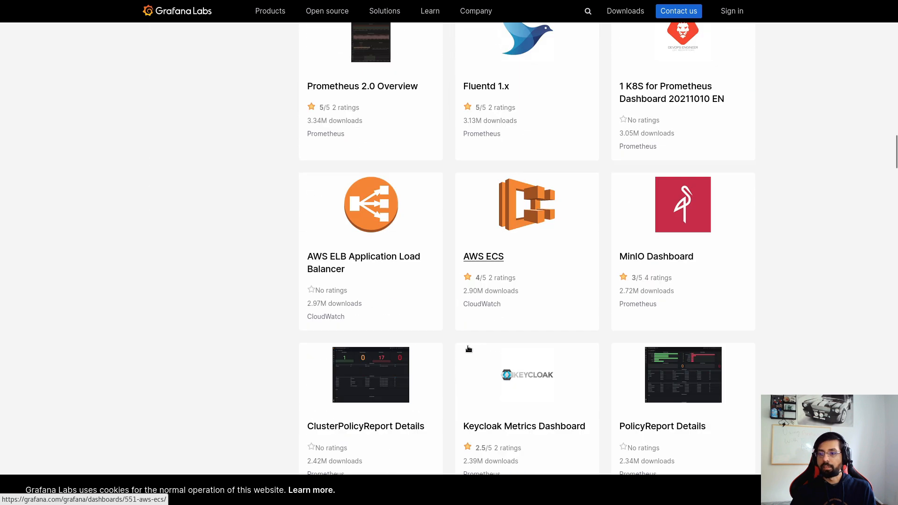
{"action": "scroll", "scroll_direction": "down", "scroll_amount": 3}
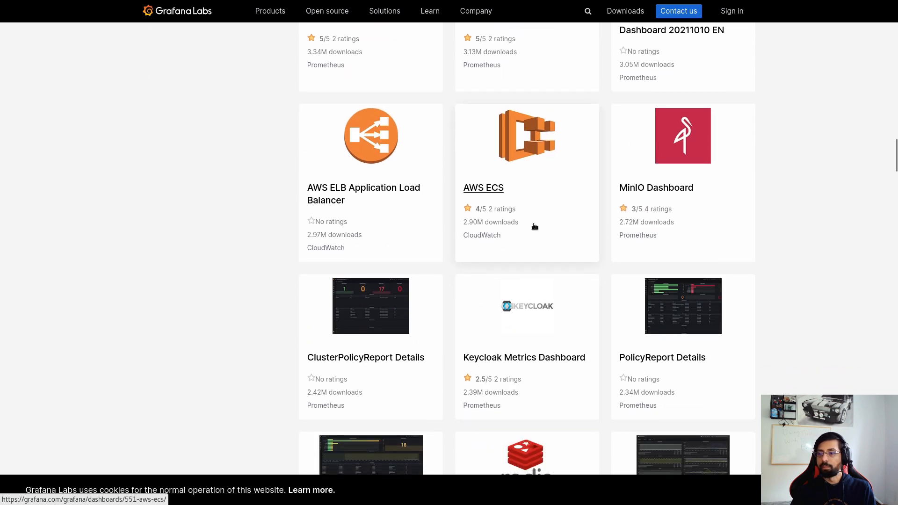
{"action": "scroll", "scroll_direction": "down", "scroll_amount": 3}
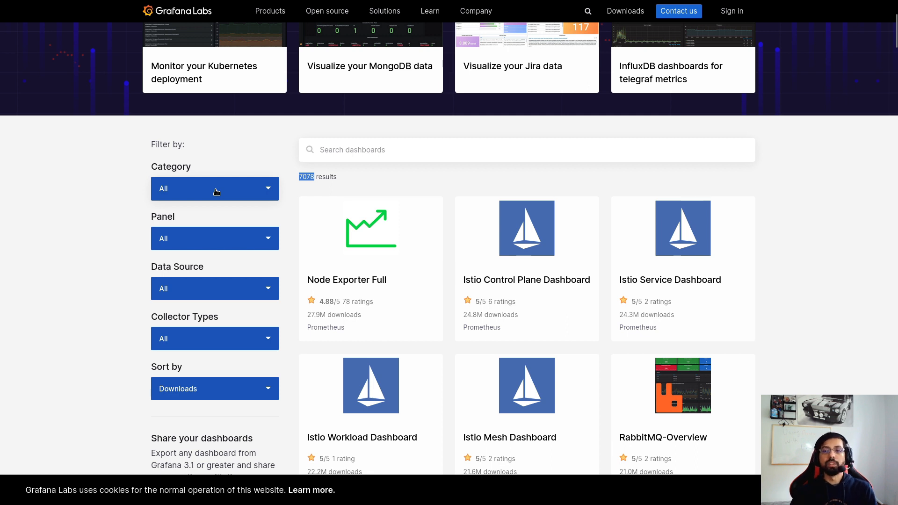
- Search the dashboards catalog for 'mysql' and browse the narrowed results
{"action": "left_click", "coordinate": [516, 149]}
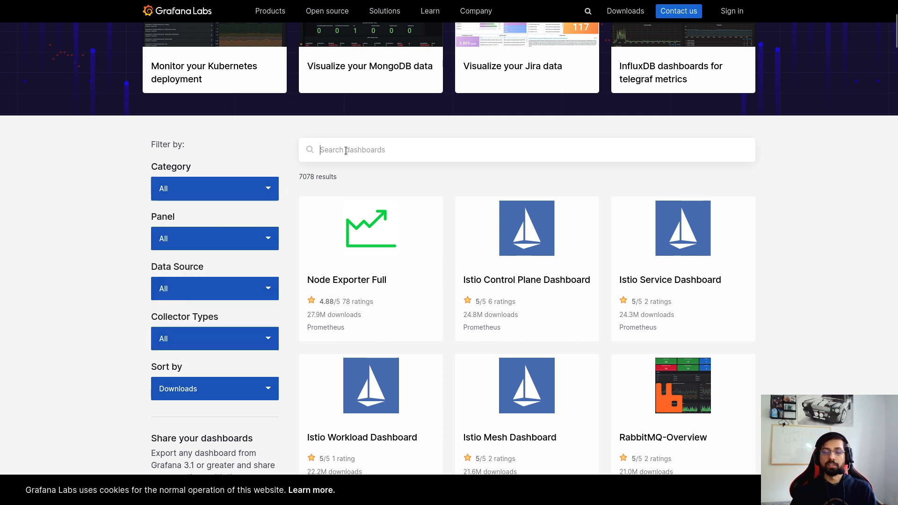
{"action": "type", "text": "m"}
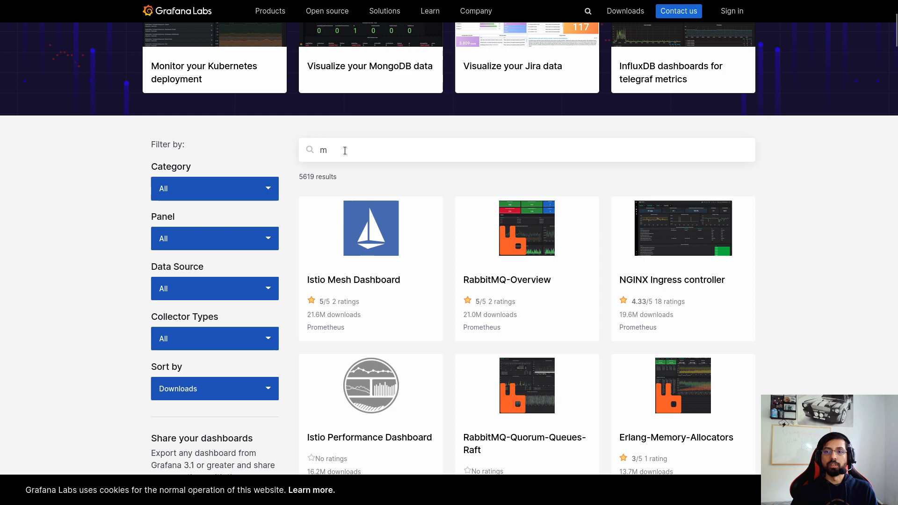
{"action": "type", "text": "ysql"}
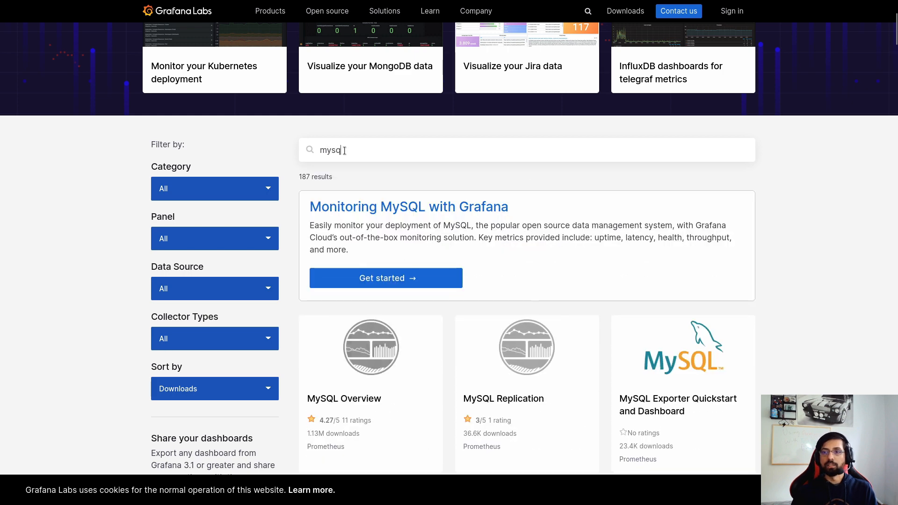
{"action": "scroll", "scroll_direction": "down", "scroll_amount": 3}
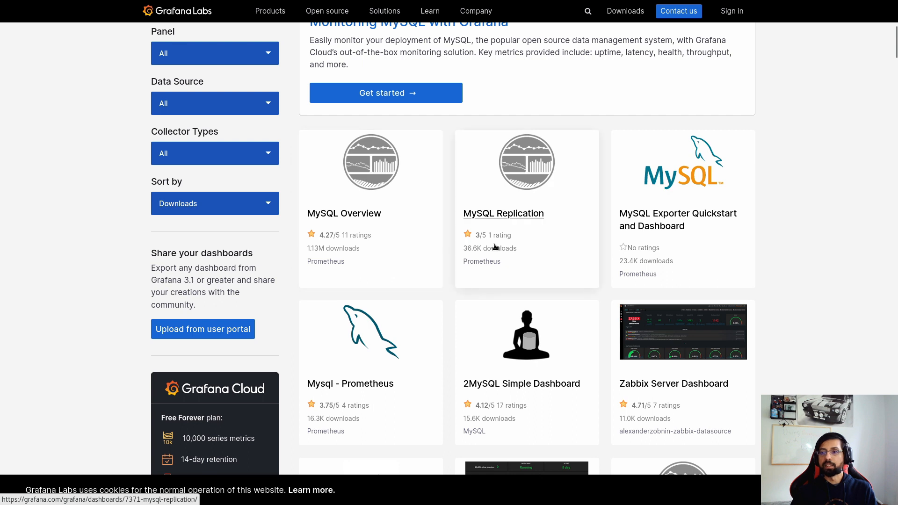
{"action": "scroll", "scroll_direction": "down", "scroll_amount": 3}
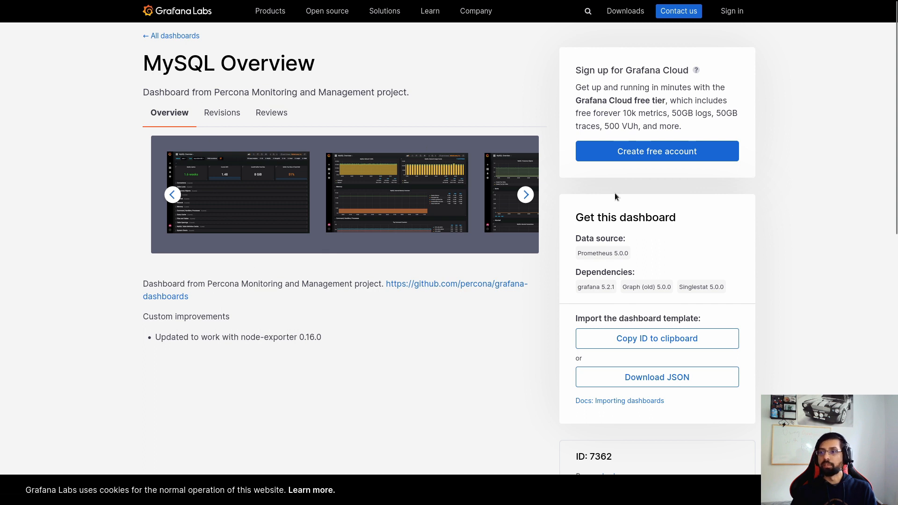
{"action": "mouse_move", "coordinate": [633, 237]}
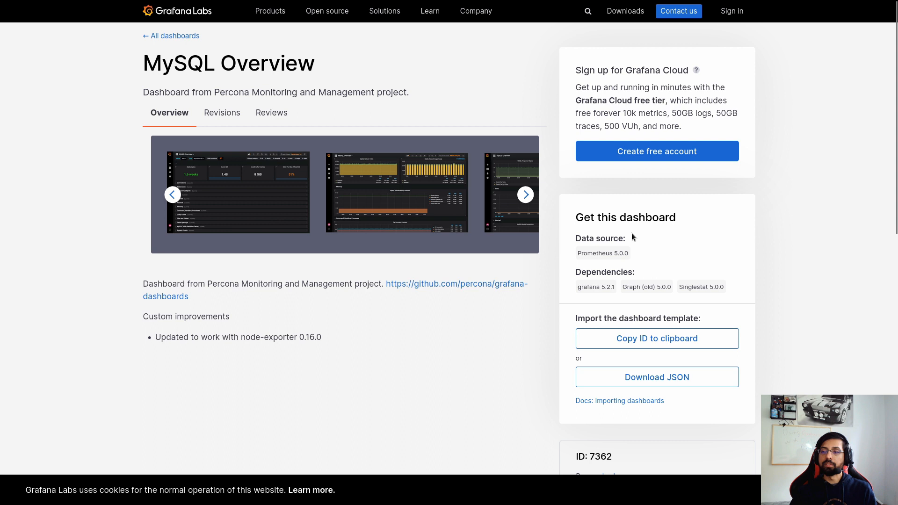
{"action": "mouse_move", "coordinate": [577, 256]}
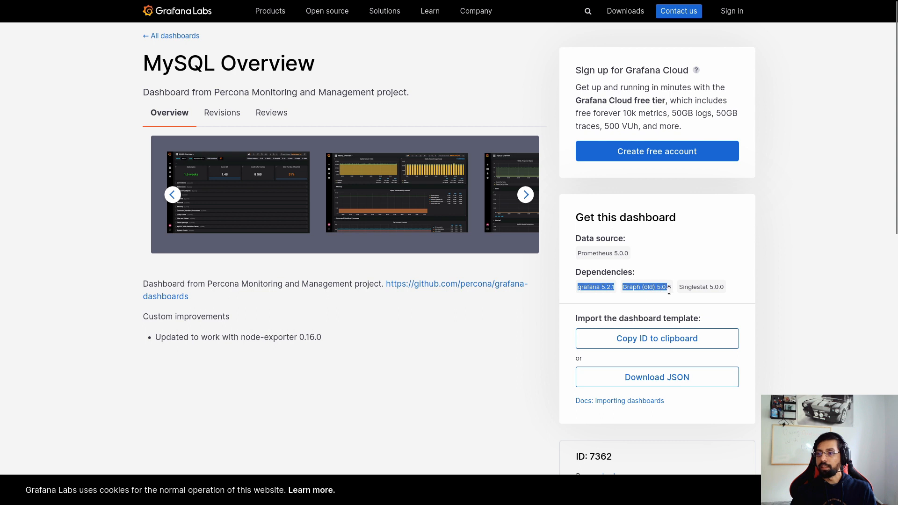
{"action": "mouse_move", "coordinate": [552, 294]}
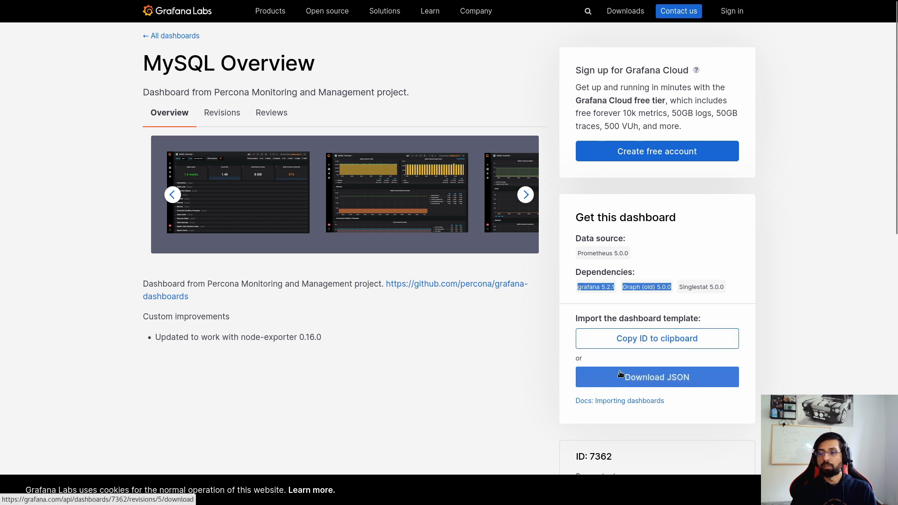
{"action": "mouse_move", "coordinate": [471, 350]}
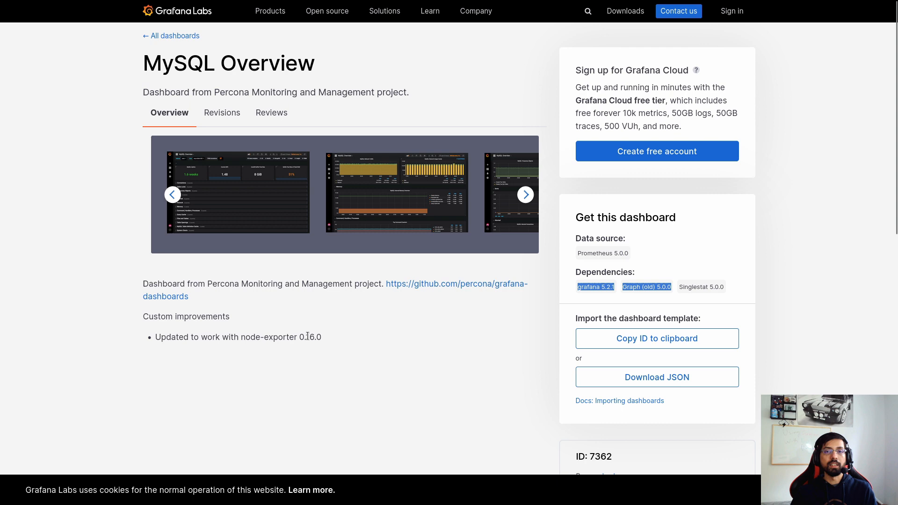
- Filter the catalog to the Docker category and view the Docker Registry dashboard page (ID 9621)
{"action": "left_click", "coordinate": [170, 35]}
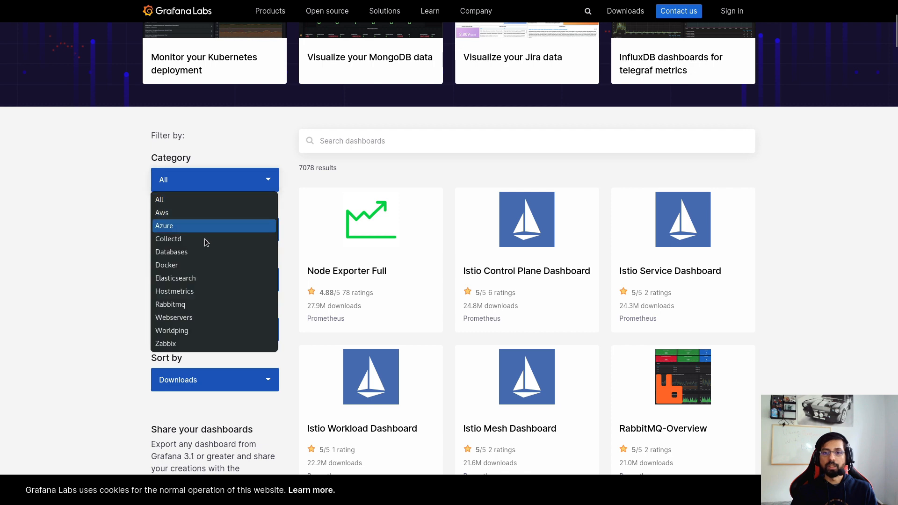
{"action": "left_click", "coordinate": [166, 265]}
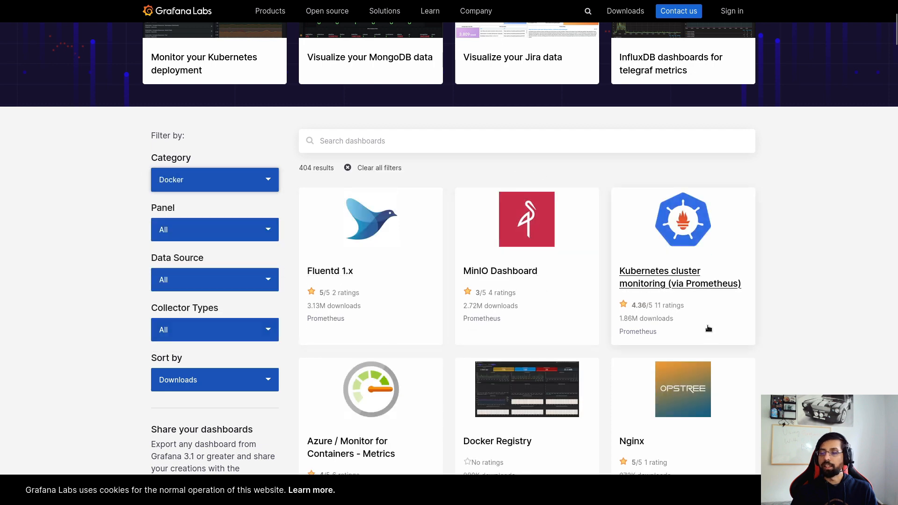
{"action": "scroll", "scroll_direction": "down", "scroll_amount": 3}
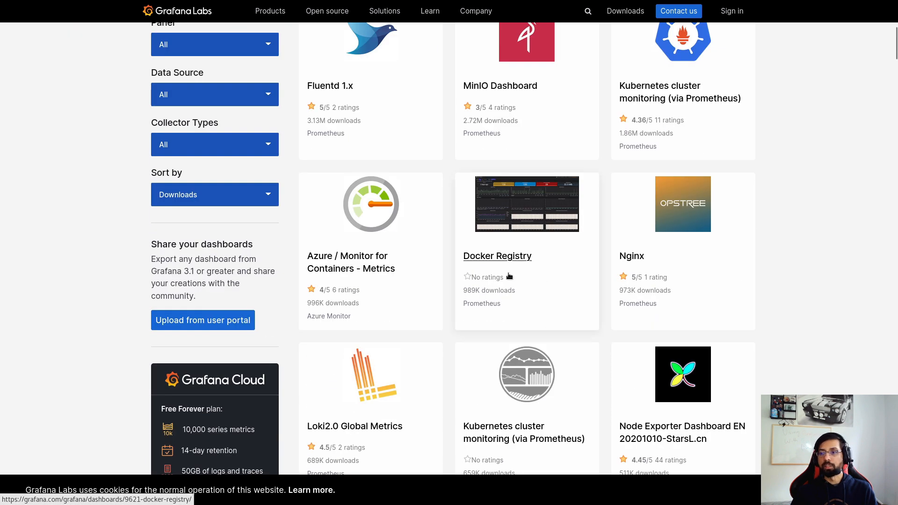
{"action": "mouse_move", "coordinate": [522, 233]}
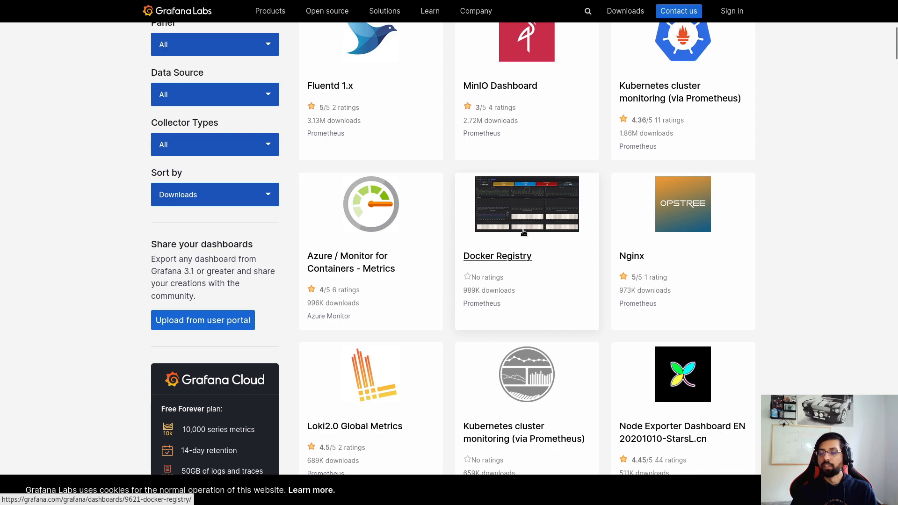
{"action": "left_click", "coordinate": [496, 255]}
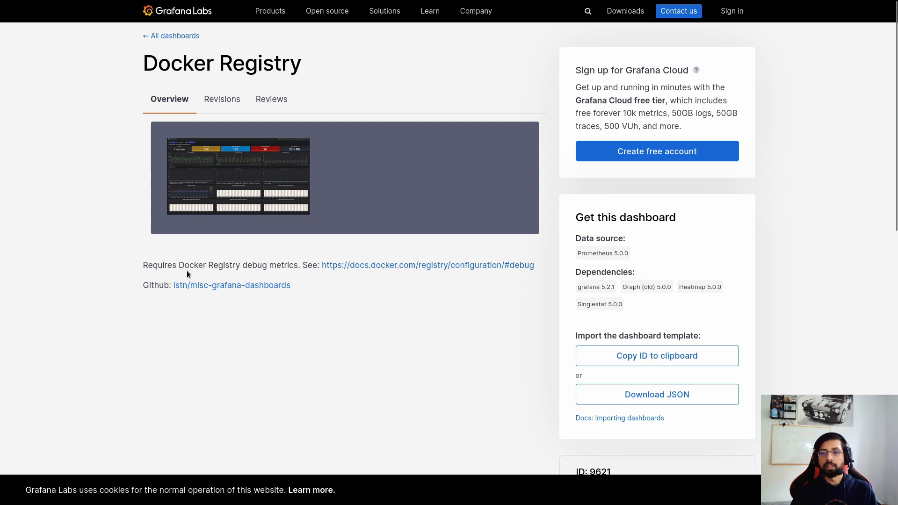
{"action": "mouse_move", "coordinate": [199, 269]}
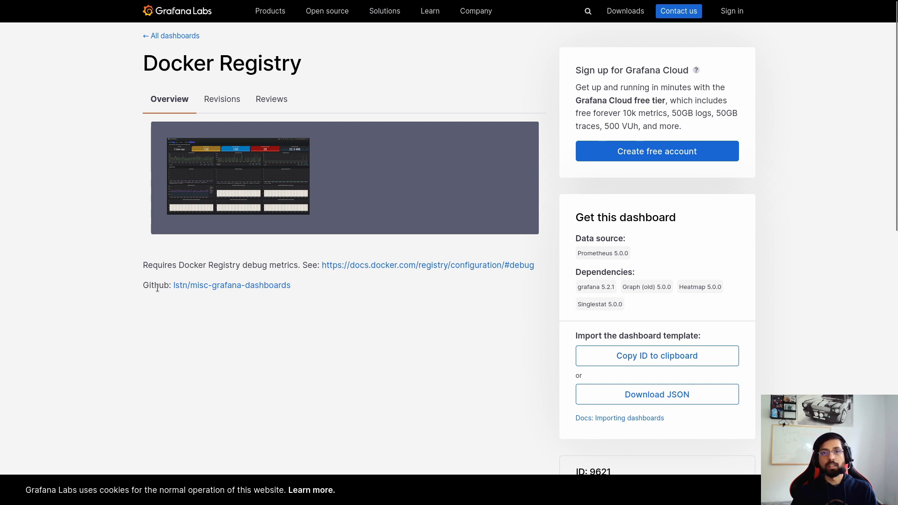
{"action": "mouse_move", "coordinate": [231, 285]}
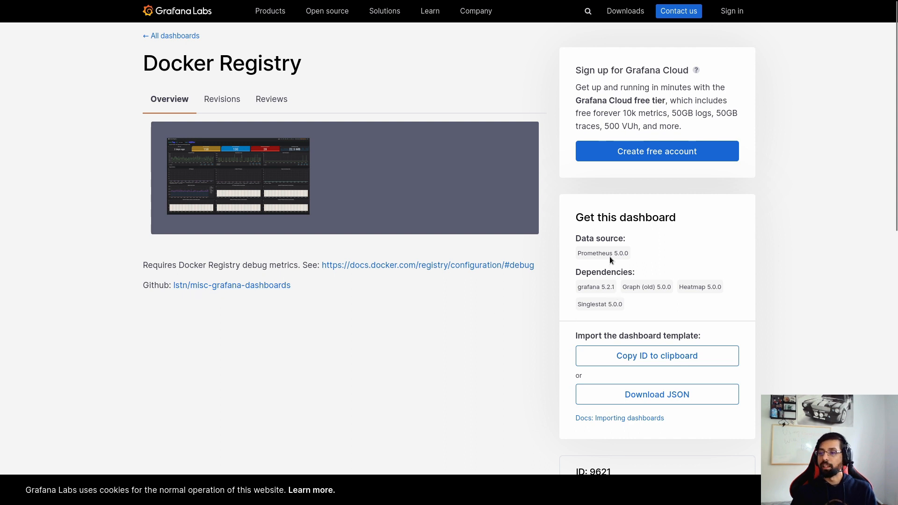
{"action": "mouse_move", "coordinate": [583, 238]}
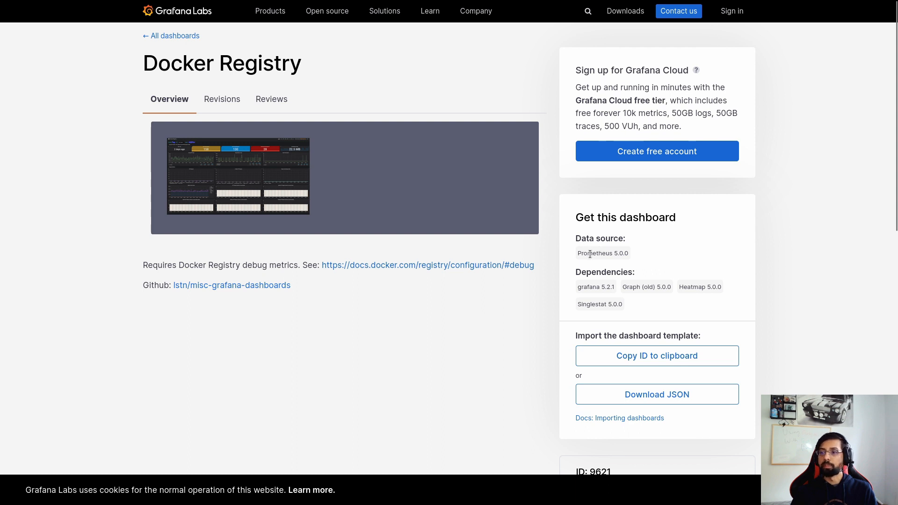
{"action": "left_click_drag", "start_coordinate": [577, 254], "coordinate": [623, 254]}
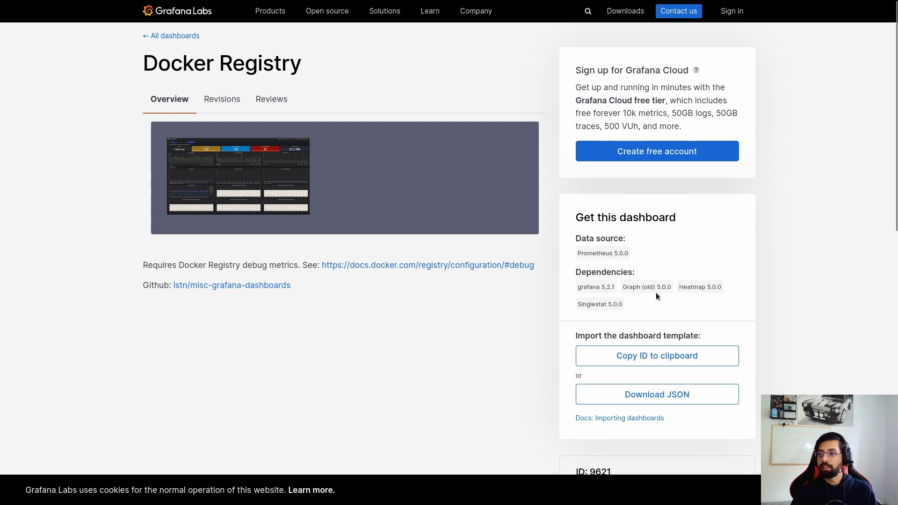
{"action": "mouse_move", "coordinate": [632, 312]}
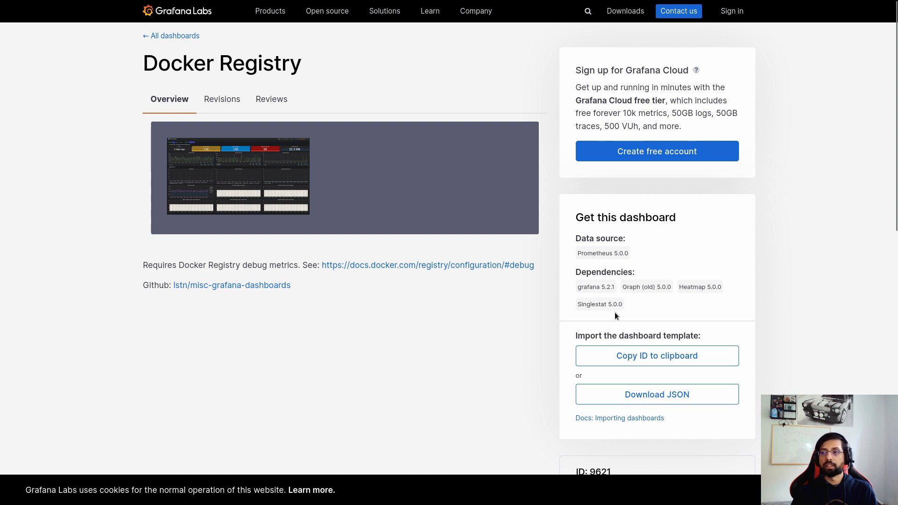
{"action": "mouse_move", "coordinate": [631, 308]}
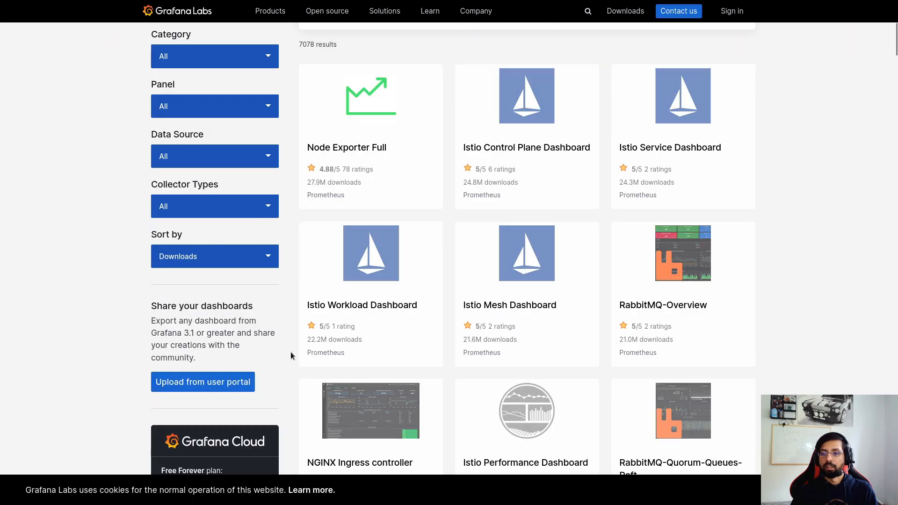
- View the Loki stack monitoring (Promtail, Loki) dashboard page with its screenshot and ID 14055
{"action": "scroll", "scroll_direction": "down", "scroll_amount": 3}
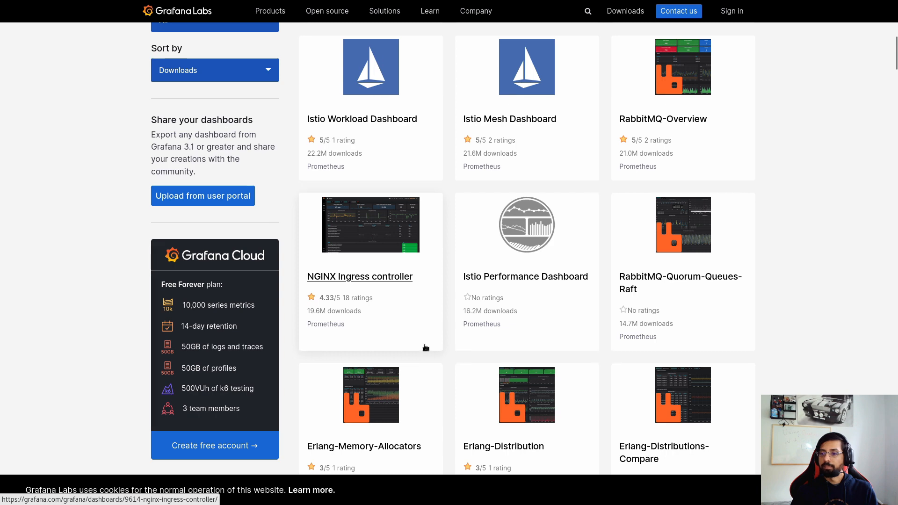
{"action": "scroll", "scroll_direction": "down", "scroll_amount": 3}
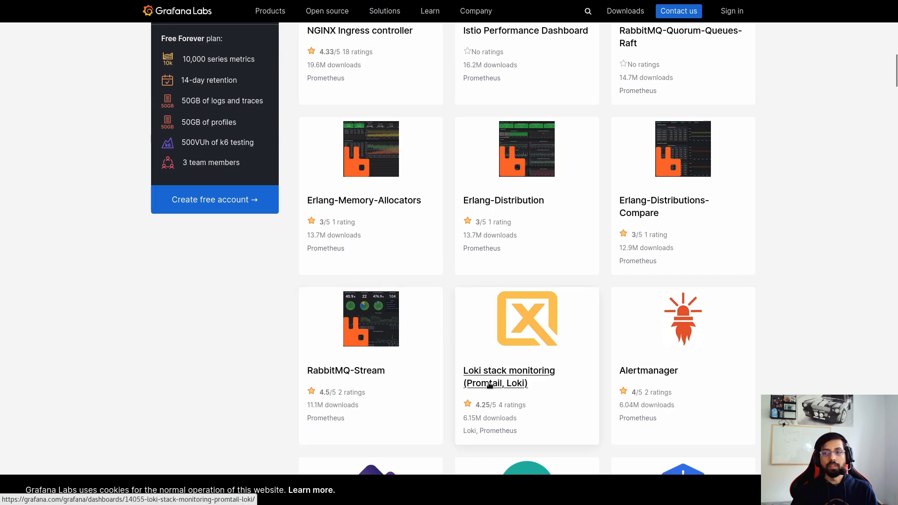
{"action": "left_click", "coordinate": [509, 376]}
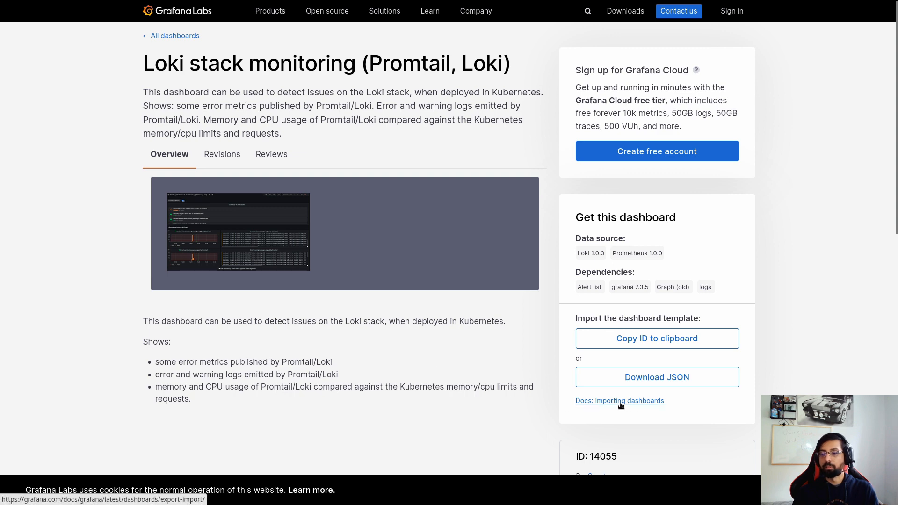
{"action": "left_click", "coordinate": [619, 401]}
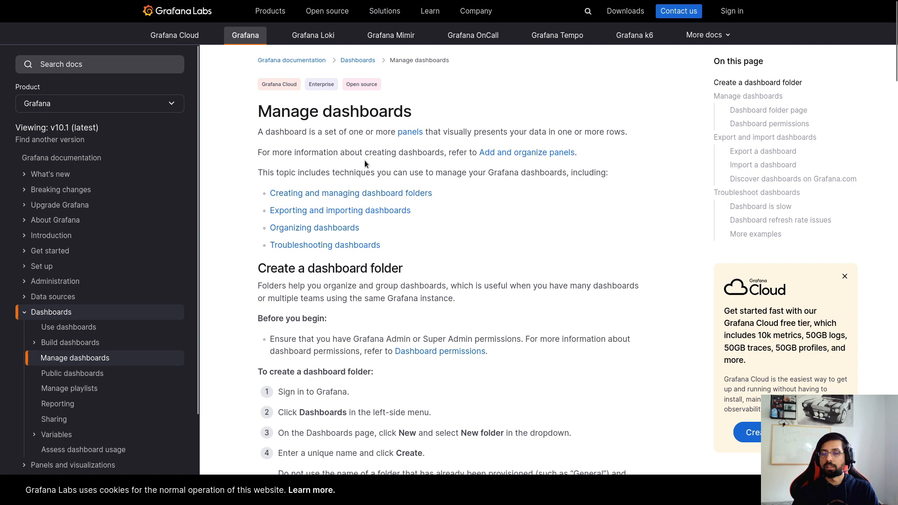
{"action": "mouse_move", "coordinate": [439, 350]}
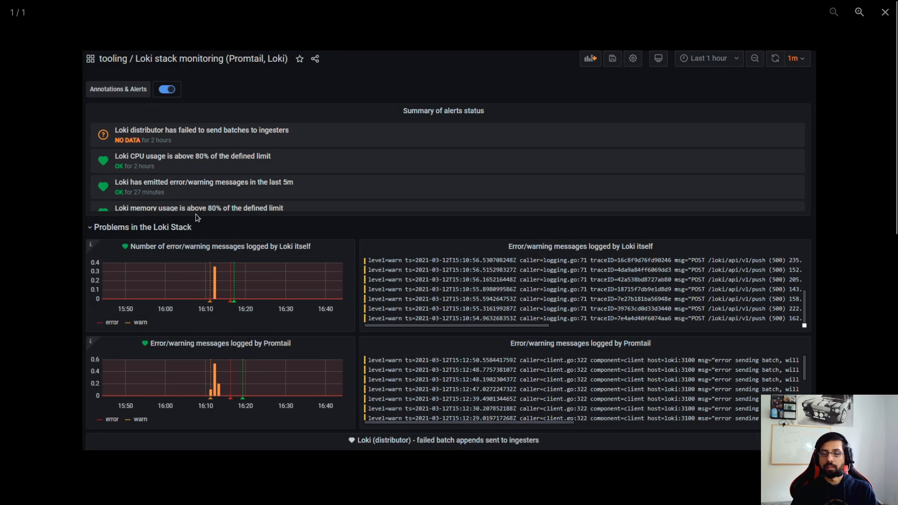
{"action": "mouse_move", "coordinate": [317, 205]}
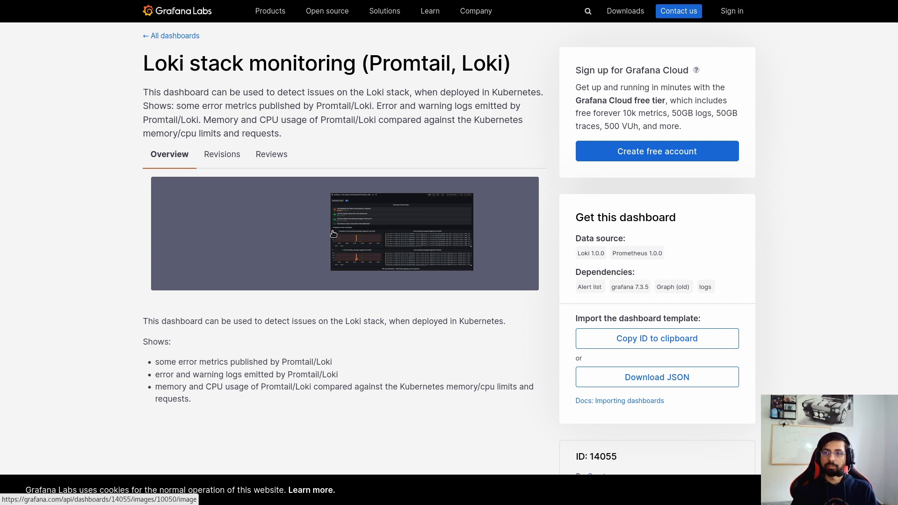
- Reach the dashboard Import page on local Grafana at 192.168.122.95:3000
{"action": "left_click", "coordinate": [451, 10]}
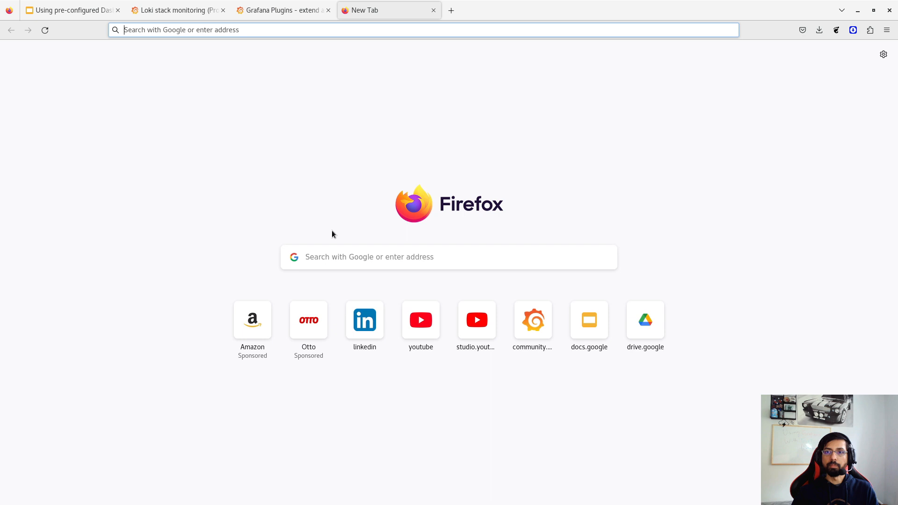
{"action": "type", "text": "192.168.122.95:3000/"}
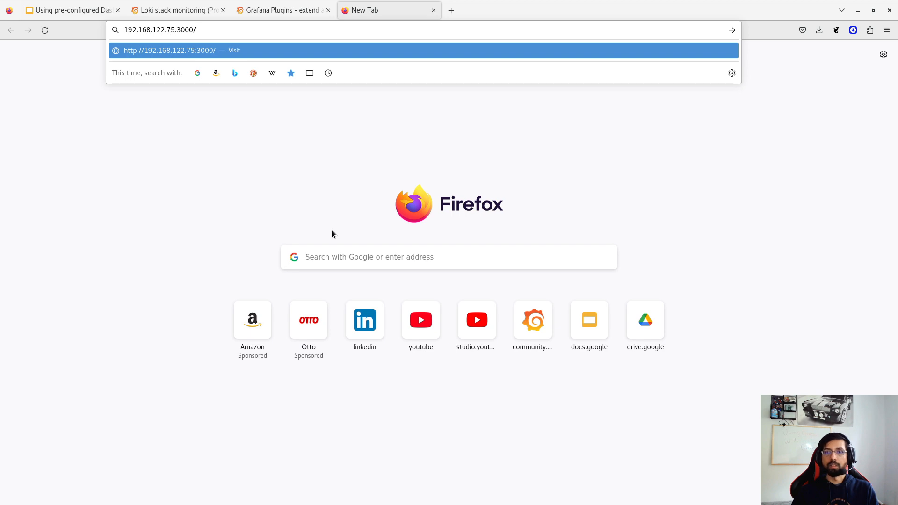
{"action": "key", "text": "Enter"}
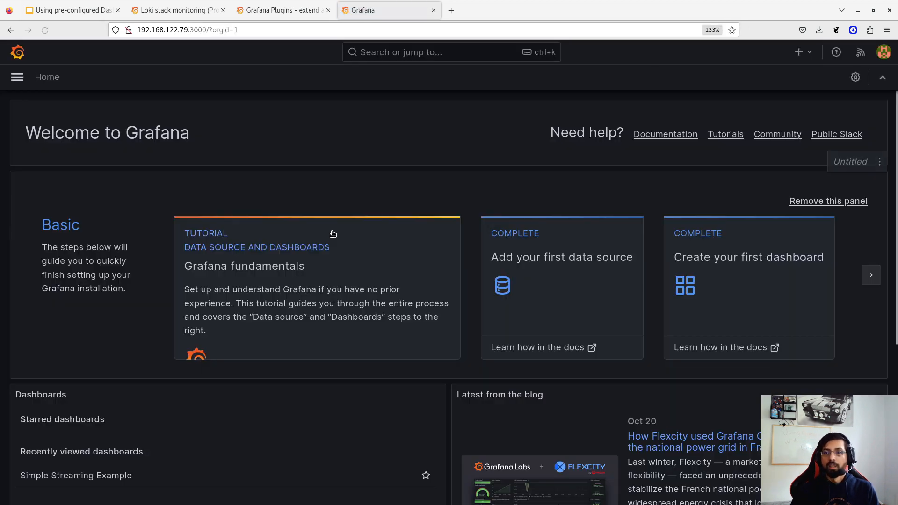
{"action": "left_click", "coordinate": [17, 77]}
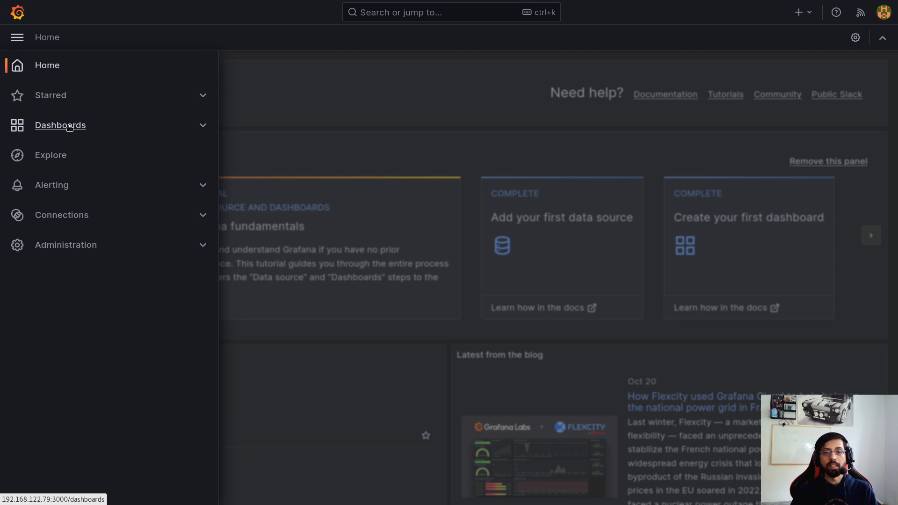
{"action": "left_click", "coordinate": [60, 124]}
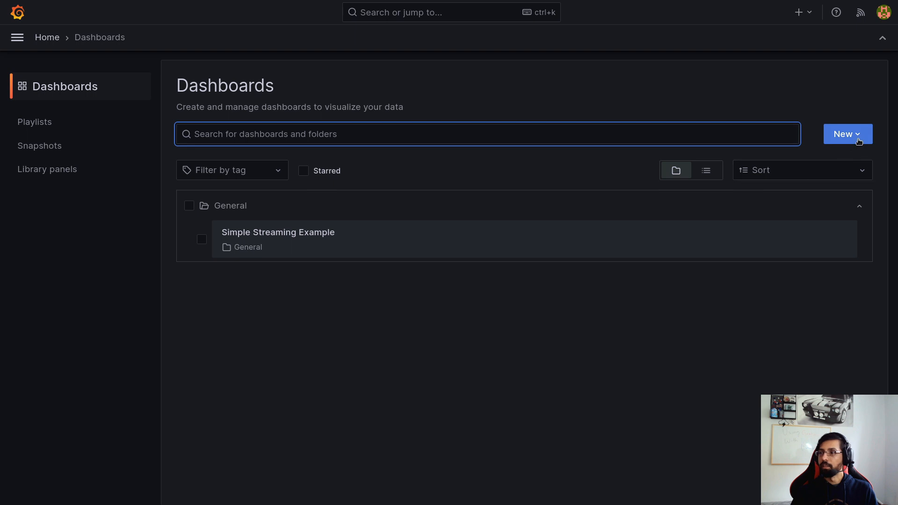
{"action": "left_click", "coordinate": [847, 133]}
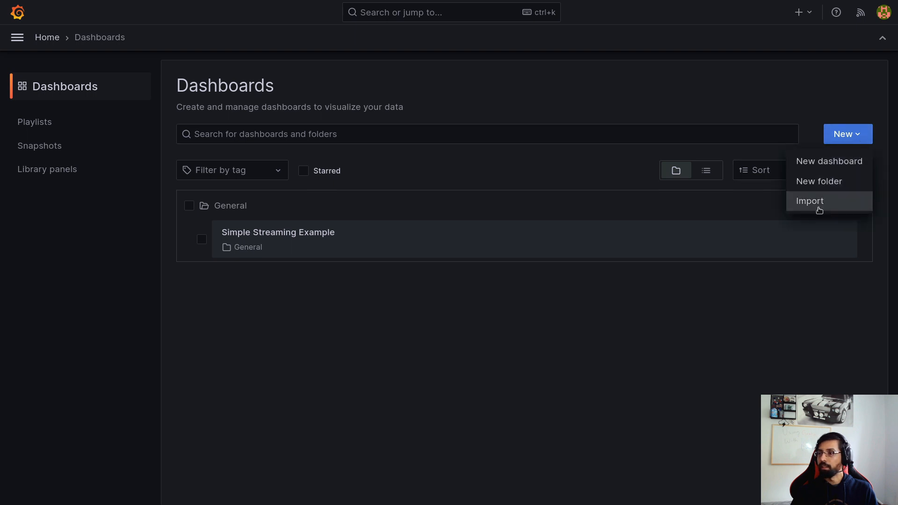
{"action": "left_click", "coordinate": [809, 201]}
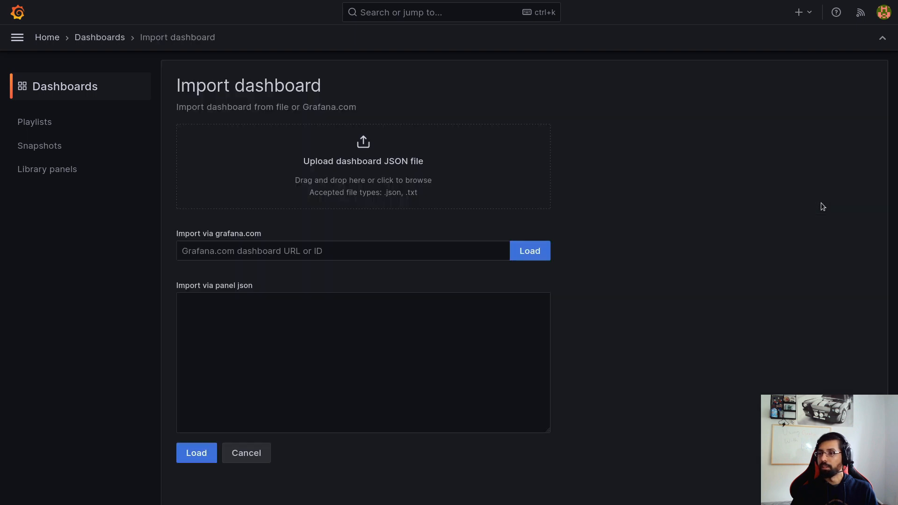
{"action": "mouse_move", "coordinate": [239, 170]}
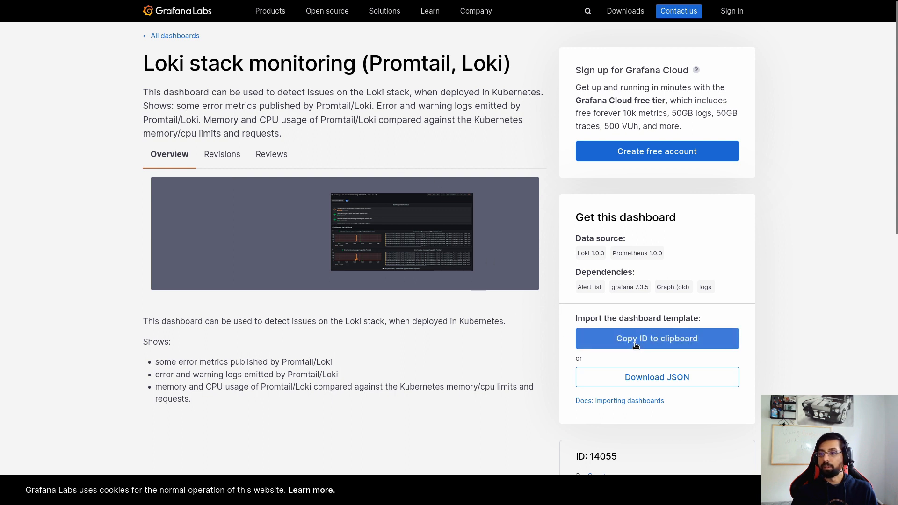
- Load grafana.com dashboard 14055 and attempt the import, which fails for missing Prometheus and Loki data sources
{"action": "left_click", "coordinate": [656, 338]}
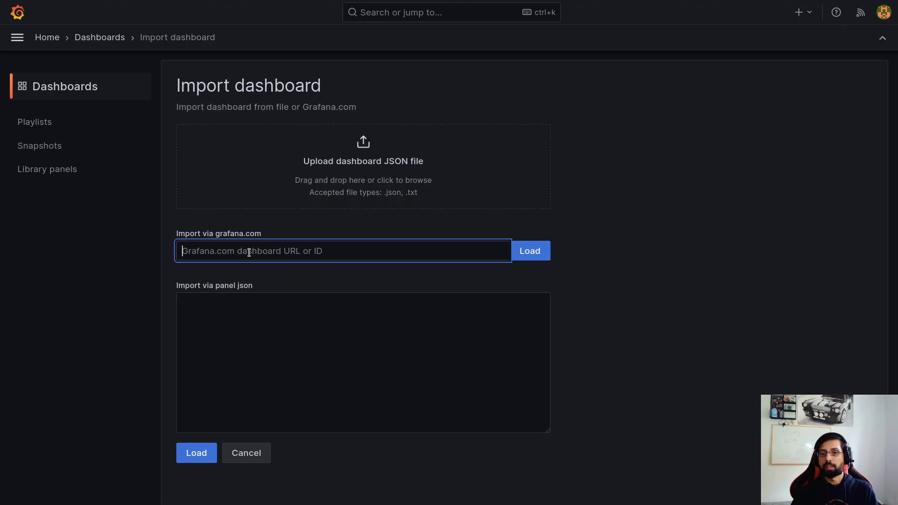
{"action": "type", "text": "14055"}
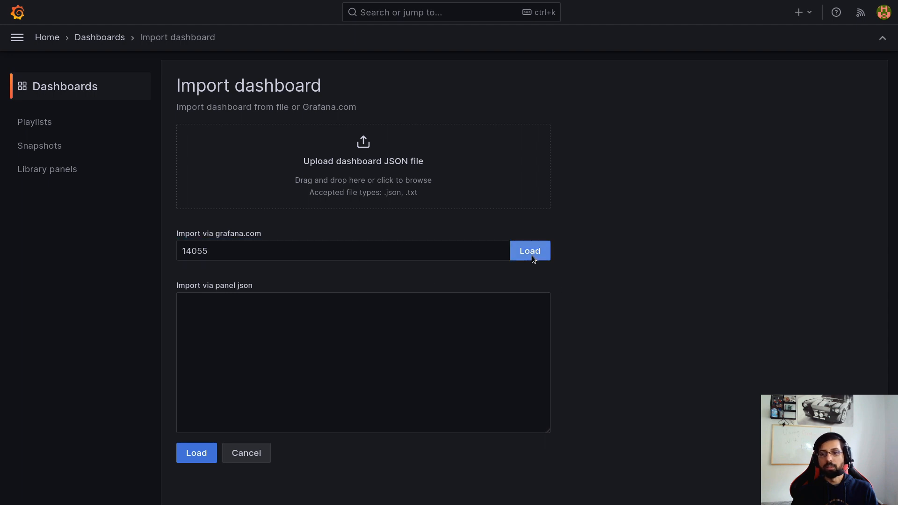
{"action": "left_click", "coordinate": [528, 250]}
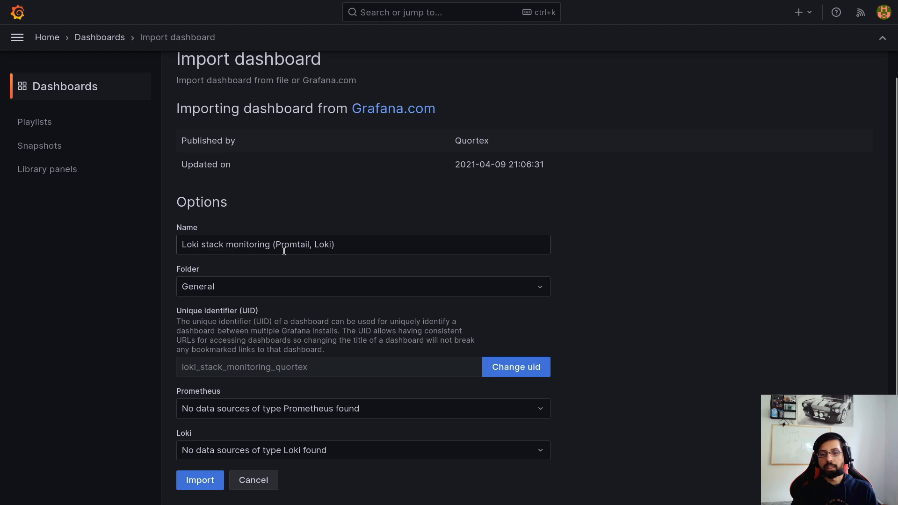
{"action": "mouse_move", "coordinate": [344, 297]}
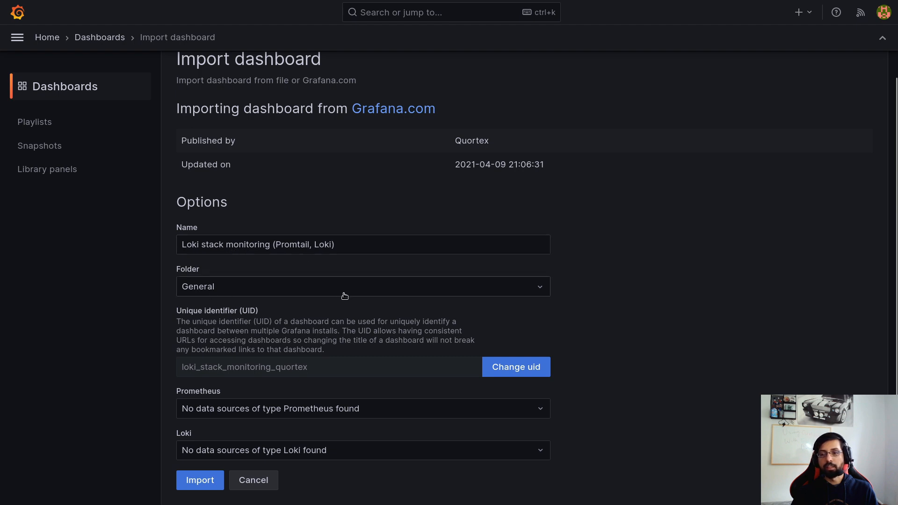
{"action": "mouse_move", "coordinate": [200, 398]}
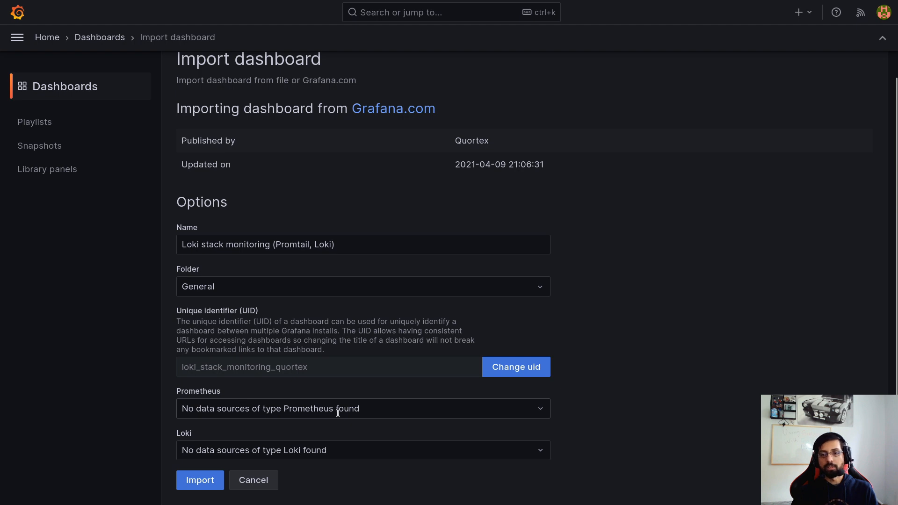
{"action": "left_click", "coordinate": [363, 408]}
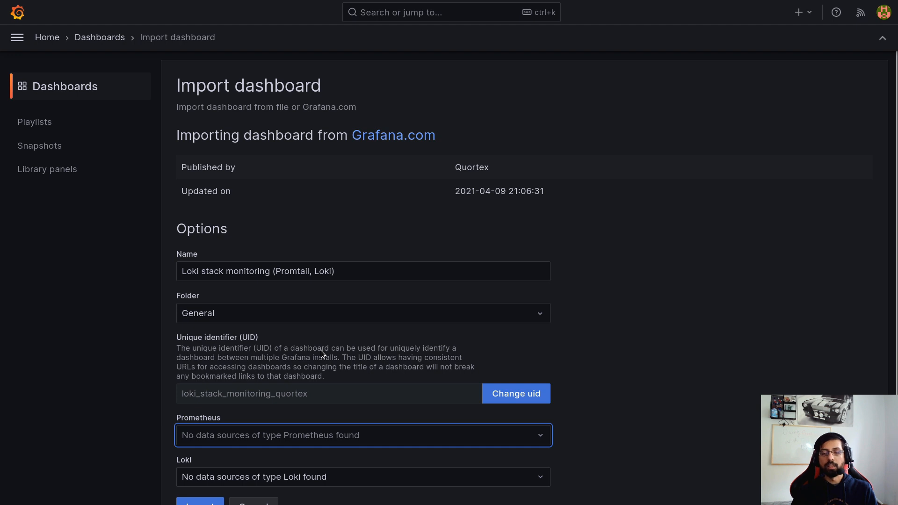
{"action": "scroll", "scroll_direction": "down", "scroll_amount": 3}
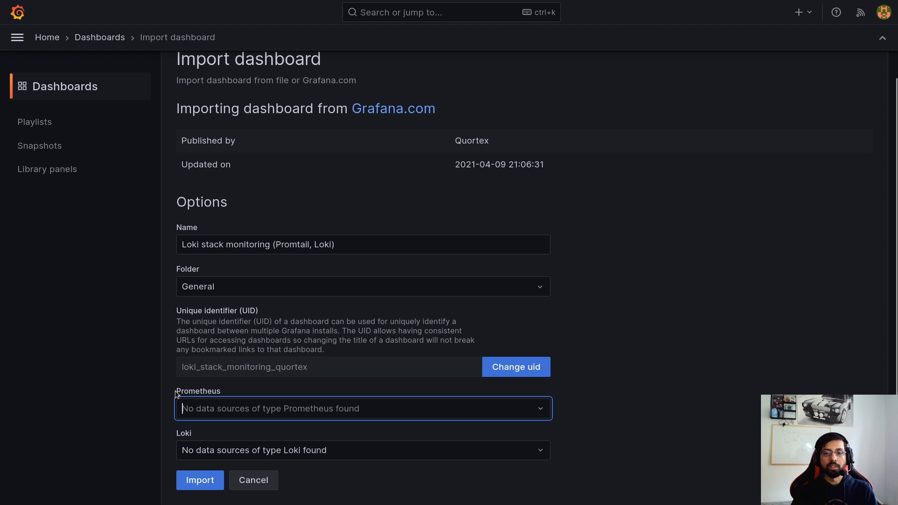
{"action": "mouse_move", "coordinate": [190, 468]}
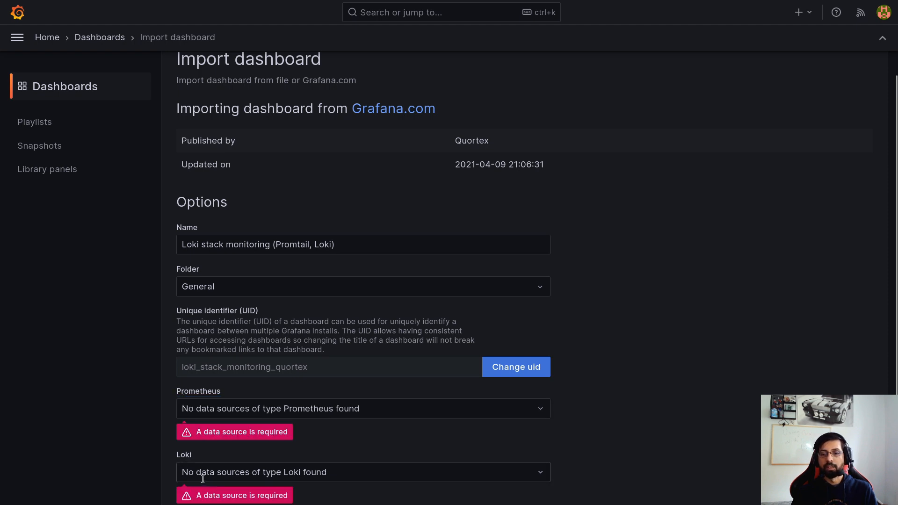
{"action": "scroll", "scroll_direction": "down", "scroll_amount": 3}
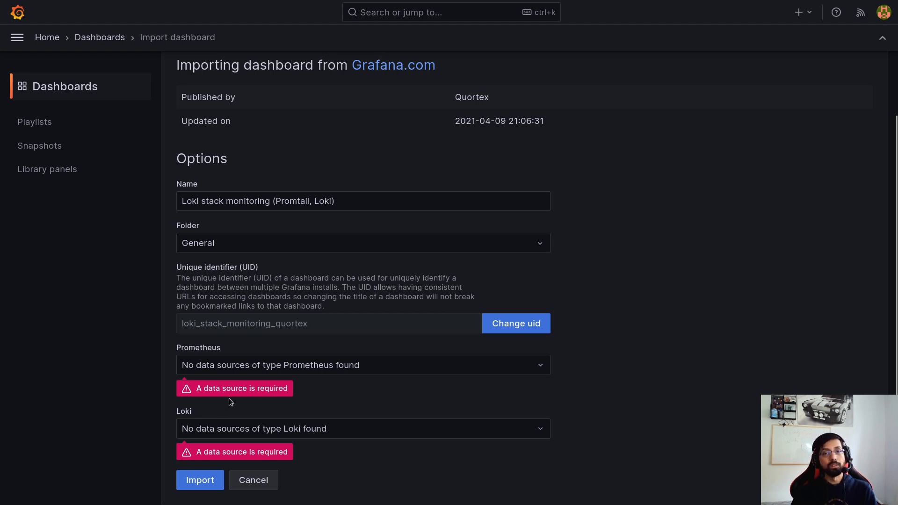
{"action": "mouse_move", "coordinate": [249, 460]}
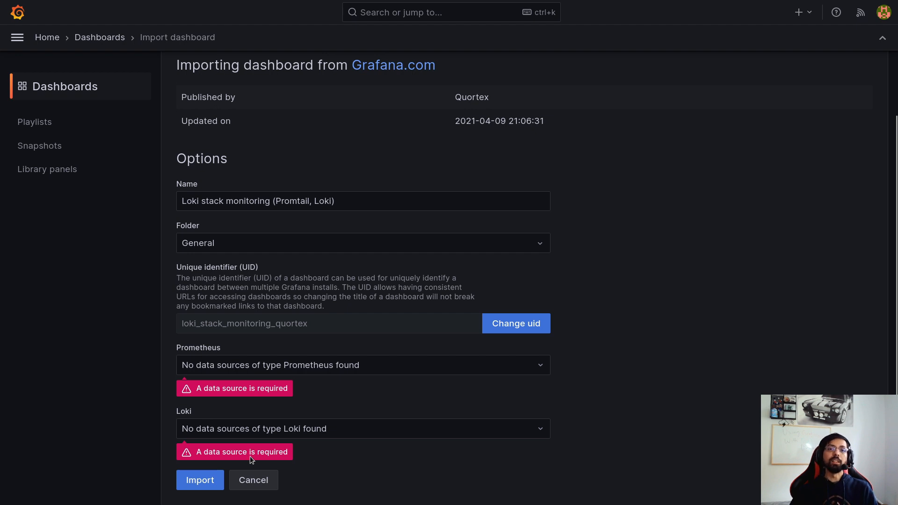
{"action": "scroll", "scroll_direction": "down", "scroll_amount": 3}
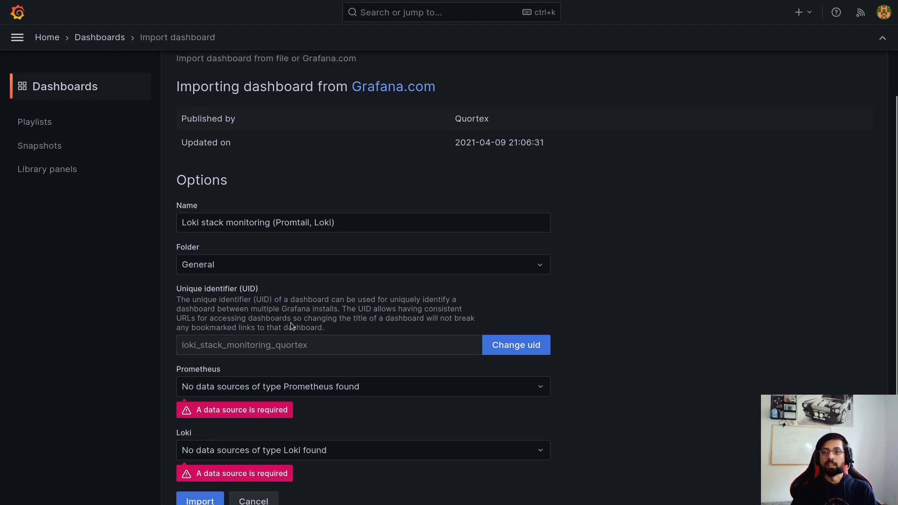
{"action": "scroll", "scroll_direction": "down", "scroll_amount": 3}
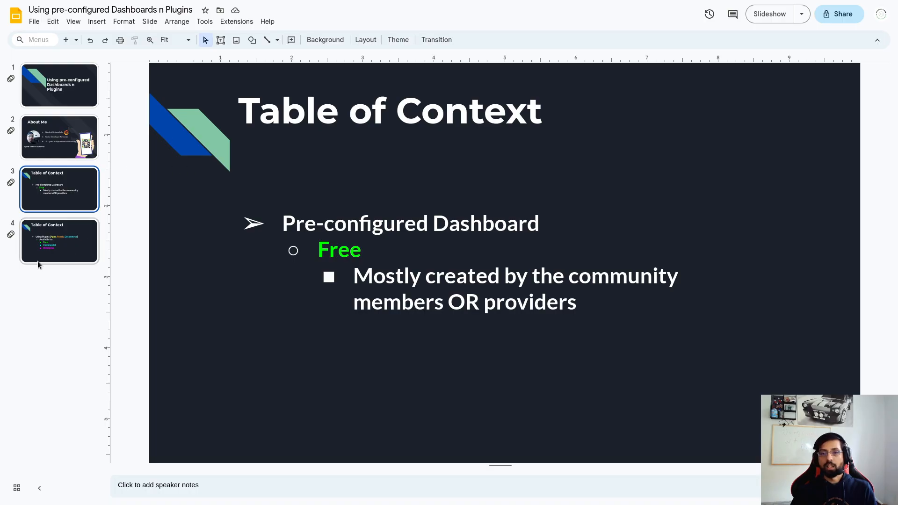
- Advance to the next table-of-contents slide in Google Slides
{"action": "left_click", "coordinate": [59, 241]}
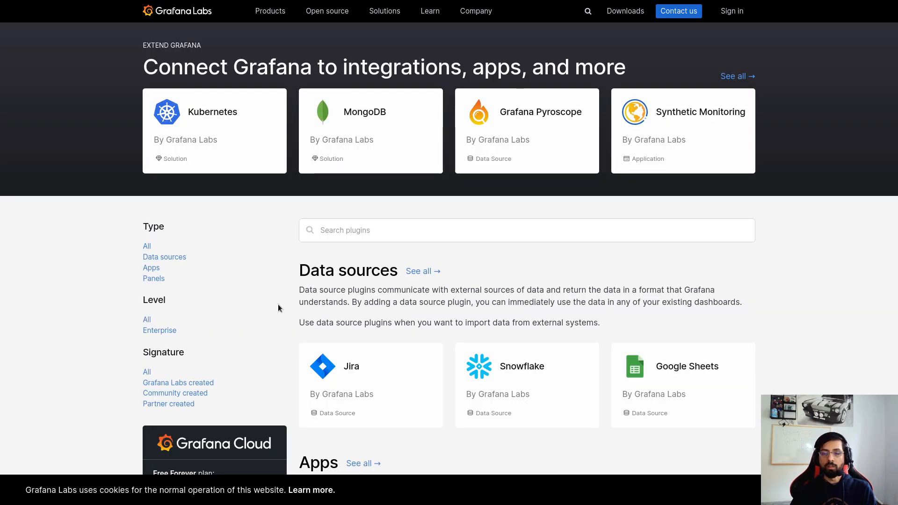
{"action": "mouse_move", "coordinate": [251, 322]}
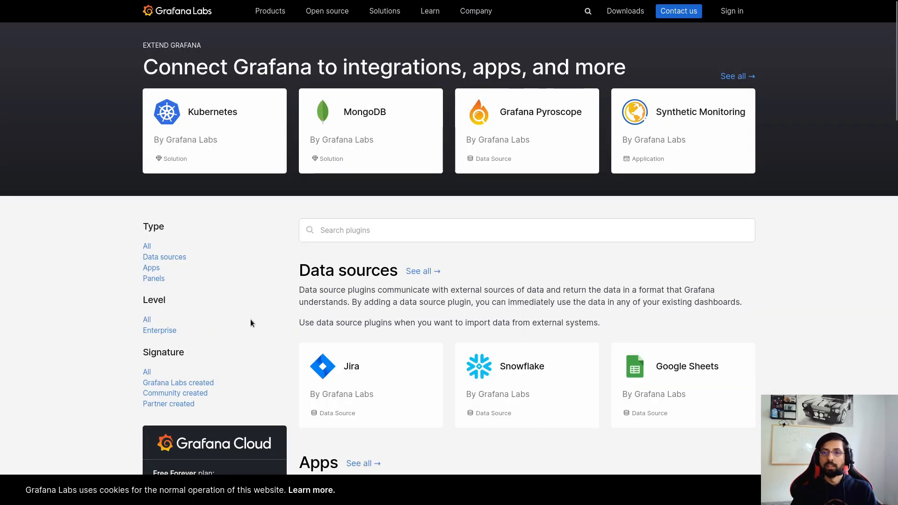
{"action": "mouse_move", "coordinate": [370, 130]}
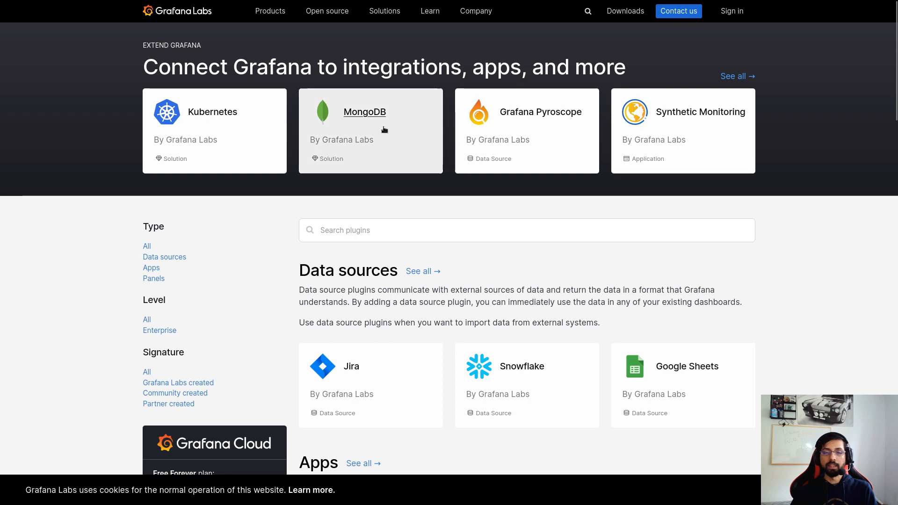
{"action": "mouse_move", "coordinate": [337, 283]}
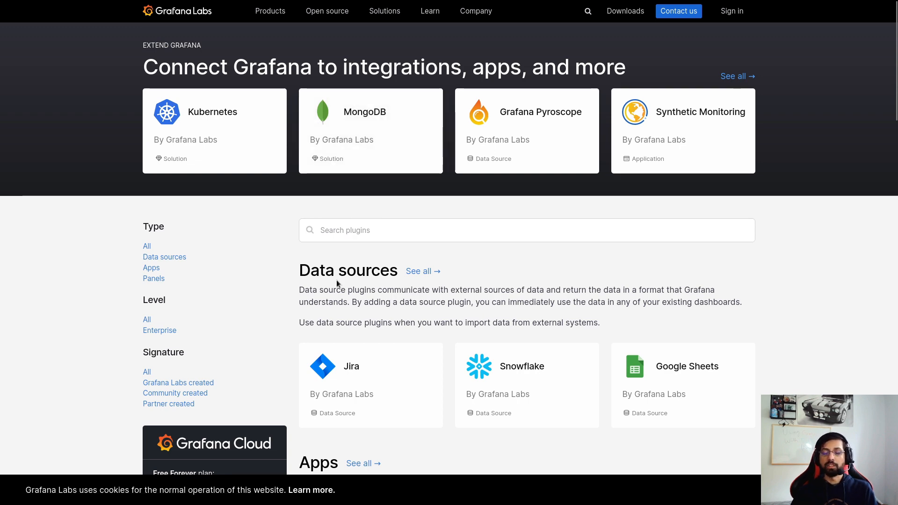
{"action": "mouse_move", "coordinate": [294, 286]}
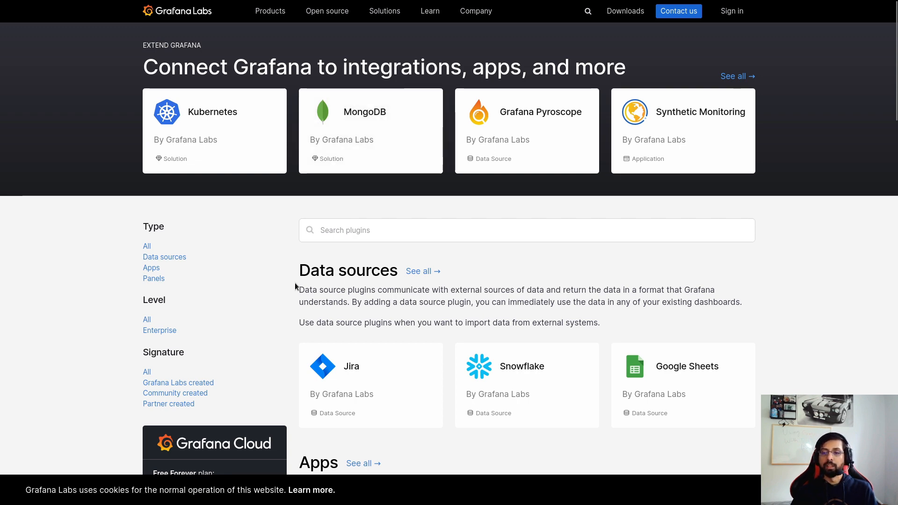
- Filter plugins to Community created, review the Percona app's page, and return to local Grafana
{"action": "scroll", "scroll_direction": "down", "scroll_amount": 3}
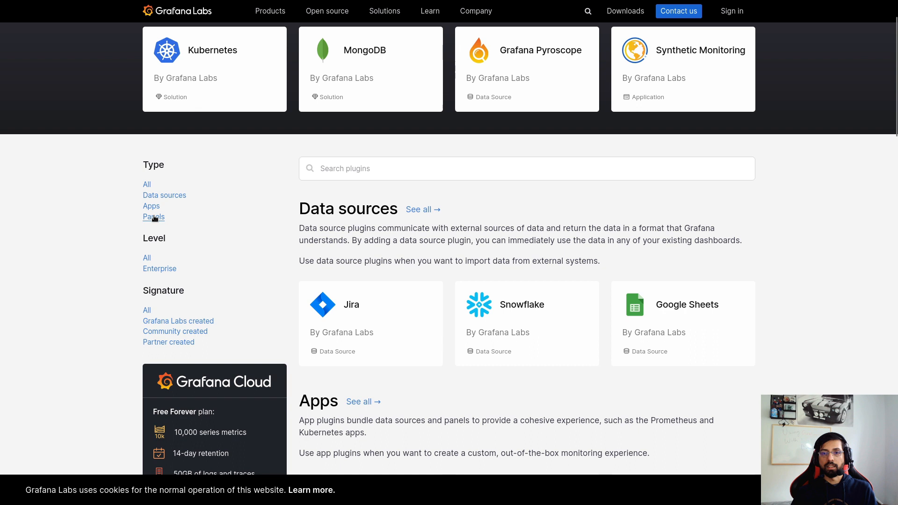
{"action": "mouse_move", "coordinate": [268, 233]}
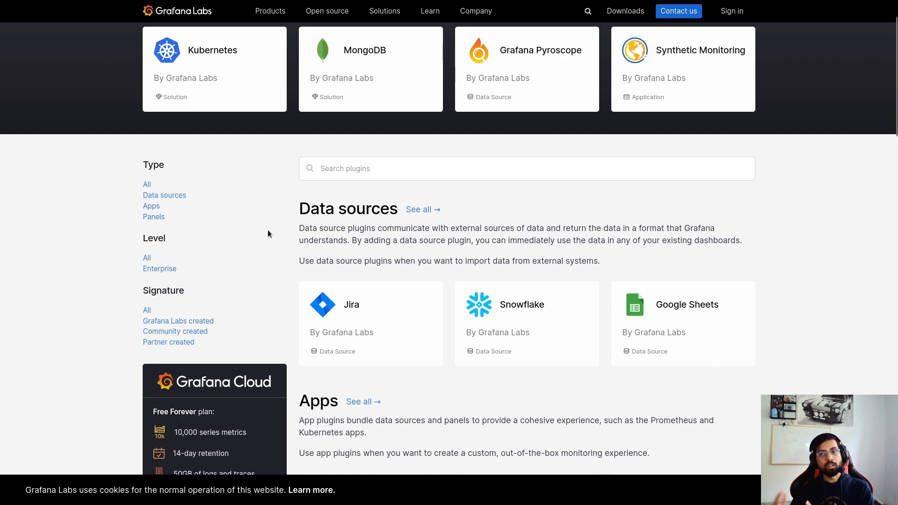
{"action": "mouse_move", "coordinate": [200, 265]}
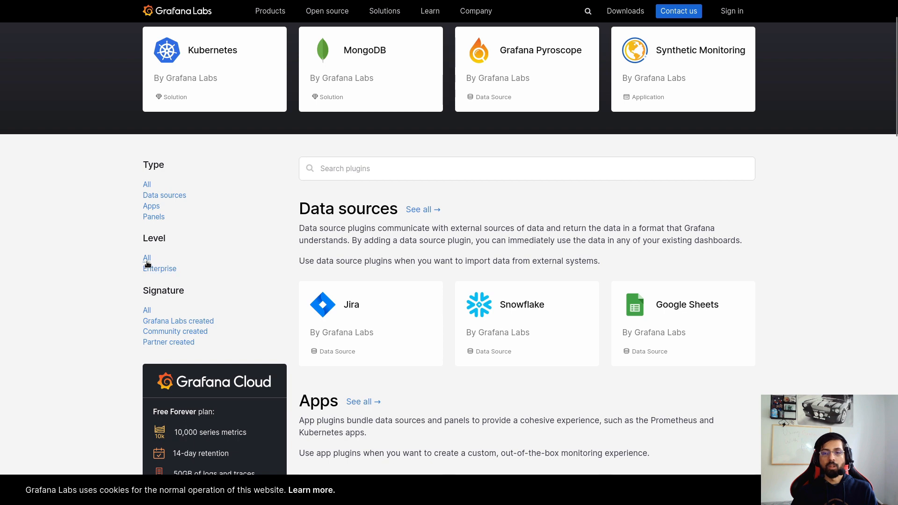
{"action": "mouse_move", "coordinate": [214, 329]}
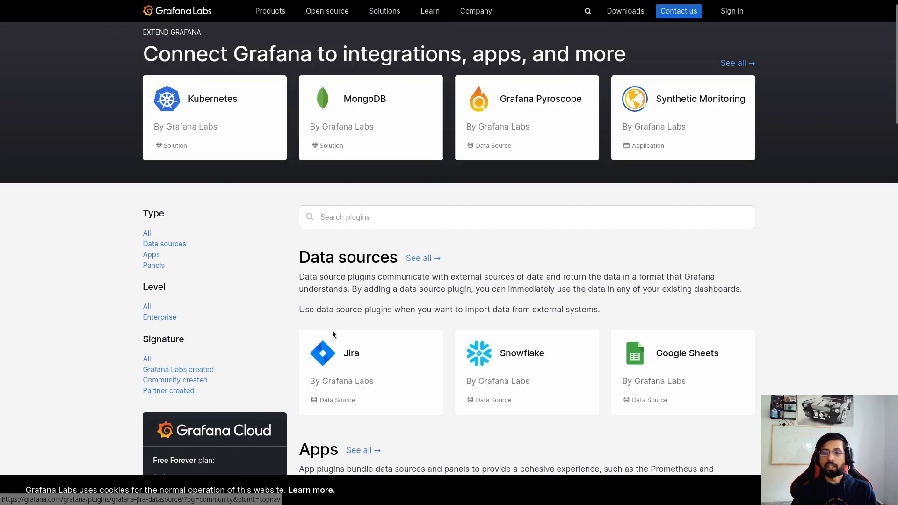
{"action": "left_click", "coordinate": [175, 379]}
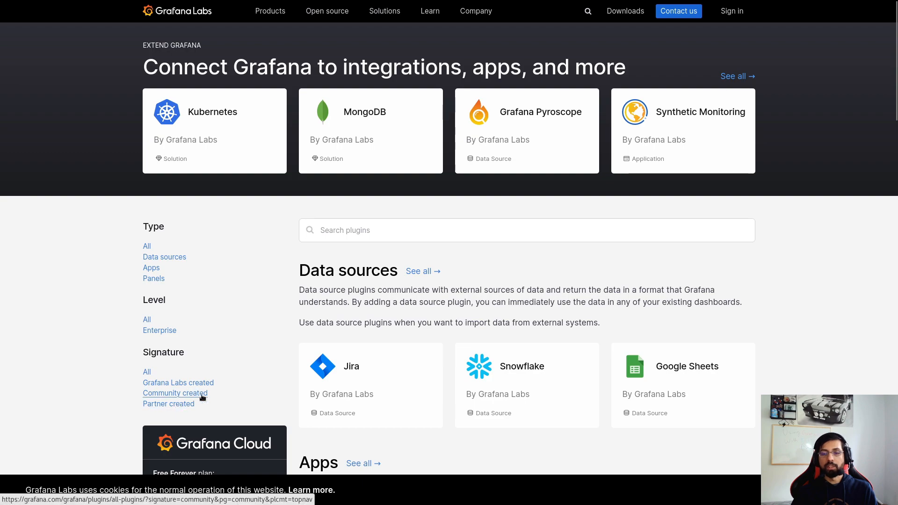
{"action": "left_click", "coordinate": [175, 392]}
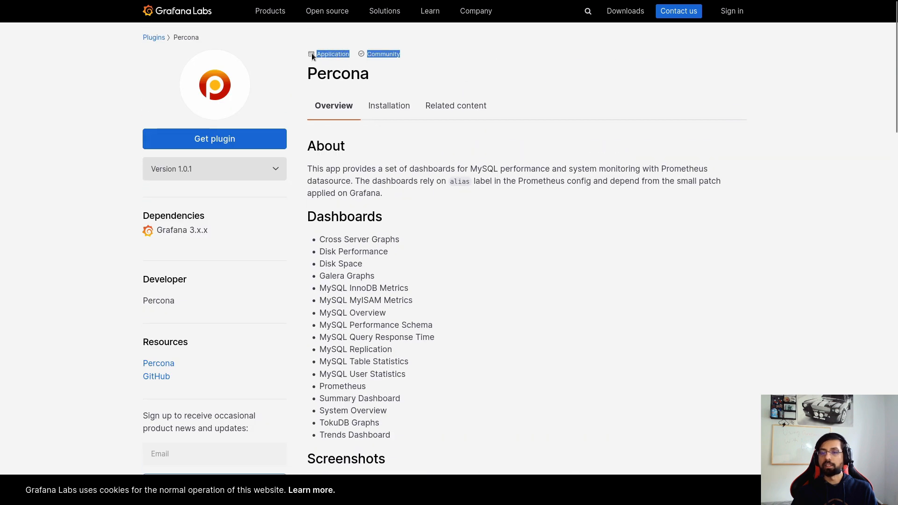
{"action": "scroll", "scroll_direction": "down", "scroll_amount": 3}
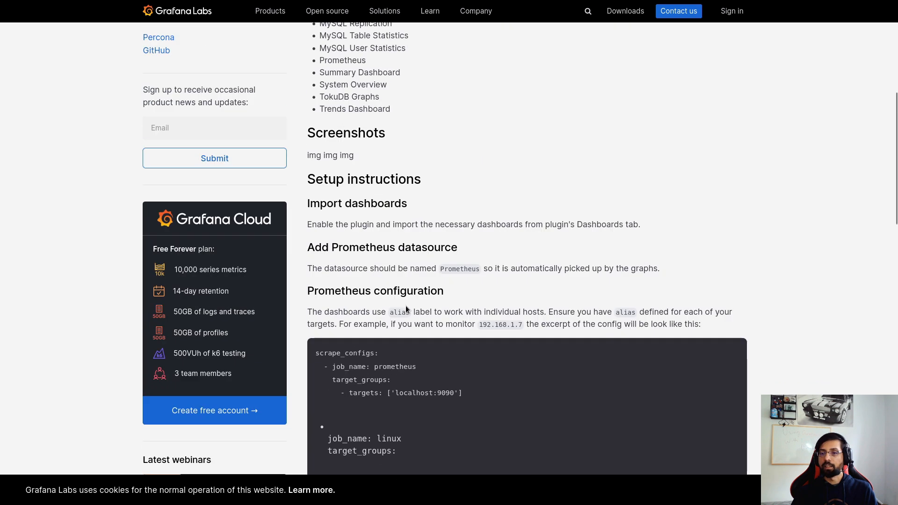
{"action": "scroll", "scroll_direction": "up", "scroll_amount": 3}
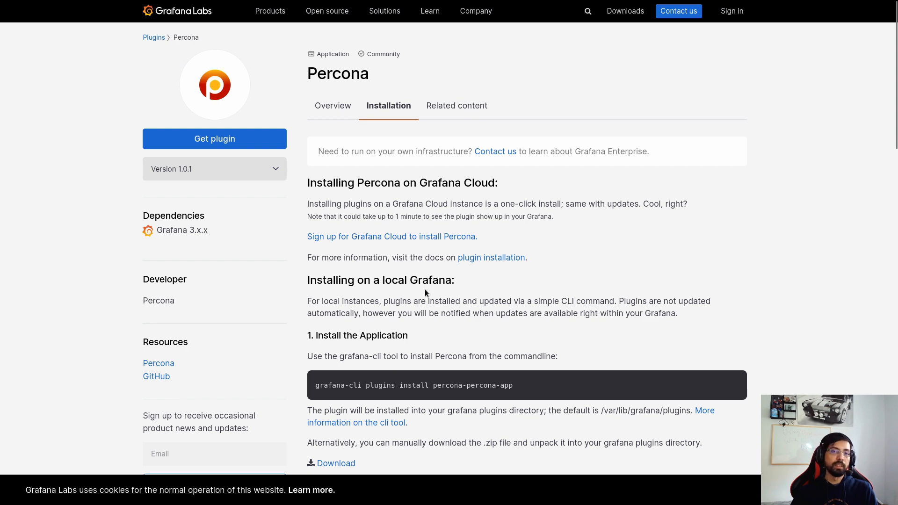
{"action": "left_click", "coordinate": [333, 106]}
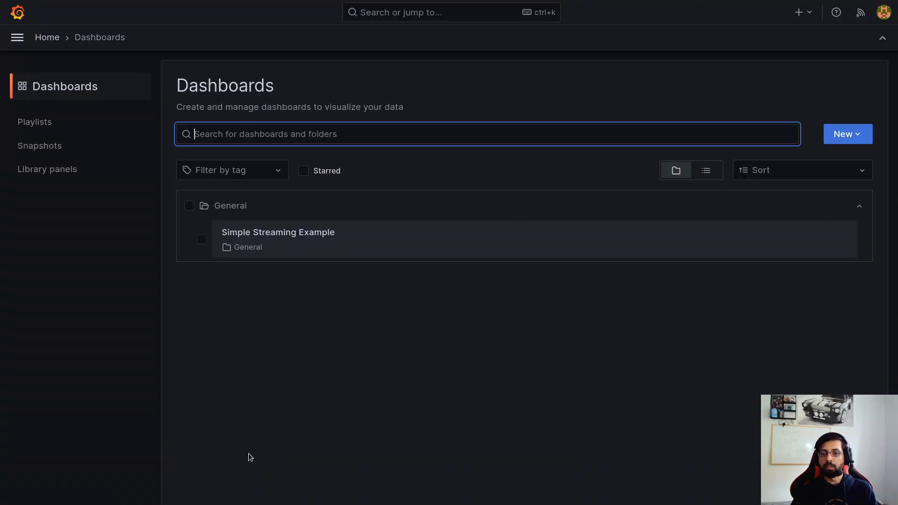
- In Administration > Plugins, search 'percona' across all states and view the not-installed Percona plugin's details
{"action": "left_click", "coordinate": [17, 37]}
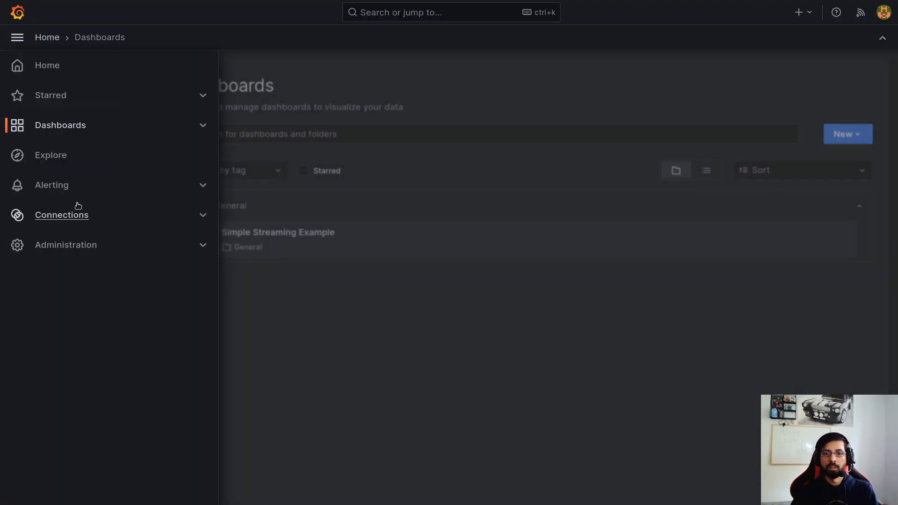
{"action": "left_click", "coordinate": [66, 244]}
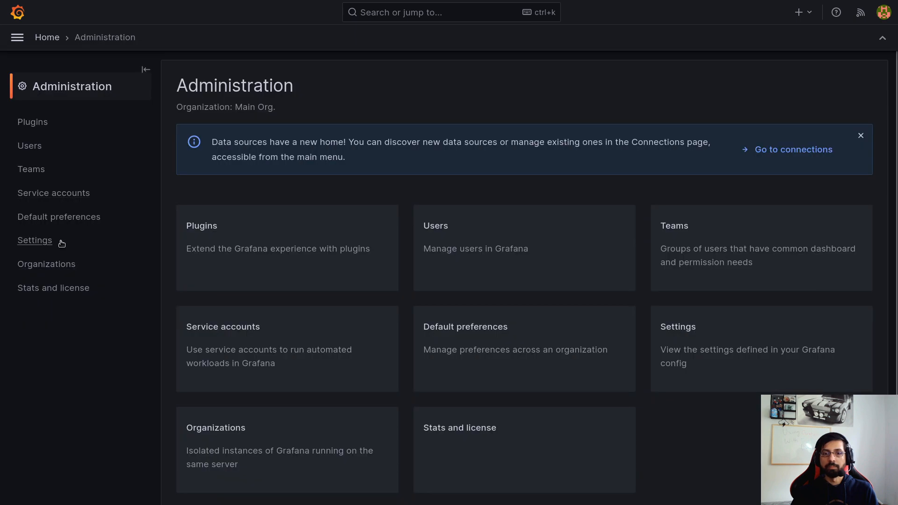
{"action": "left_click", "coordinate": [32, 122]}
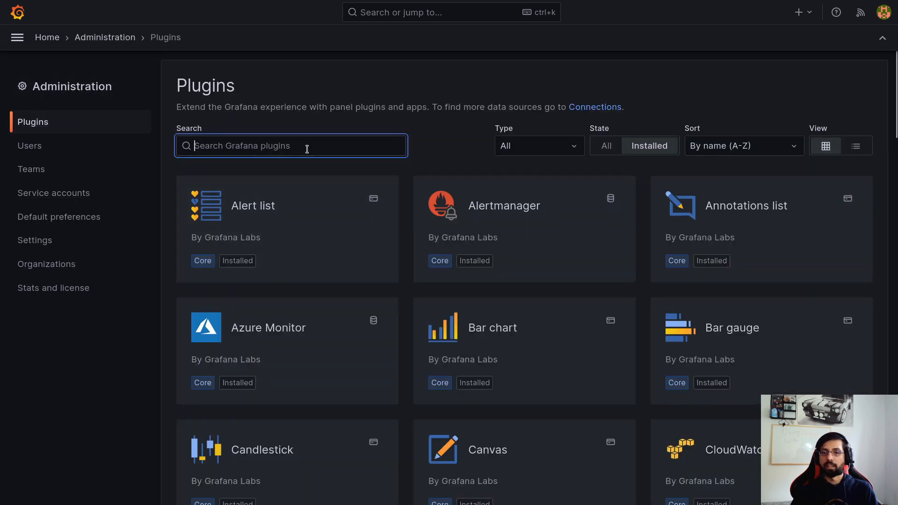
{"action": "type", "text": "percona"}
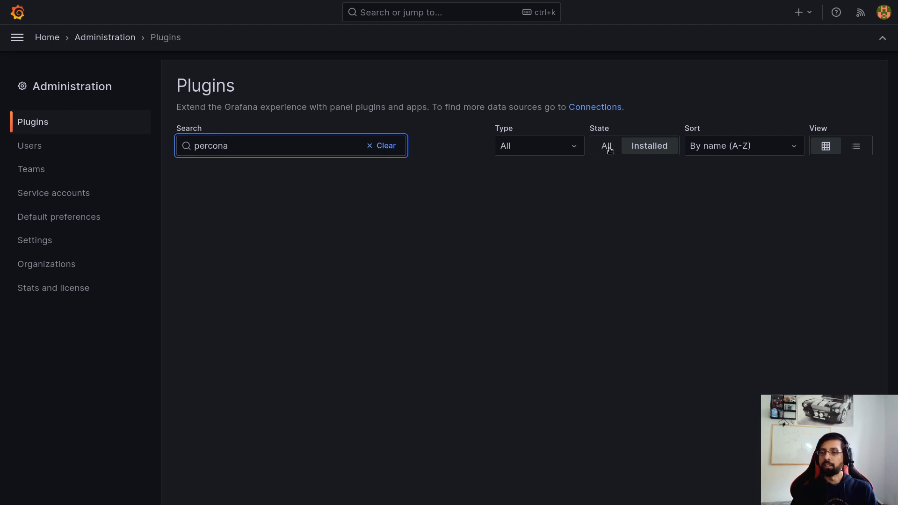
{"action": "left_click", "coordinate": [606, 146]}
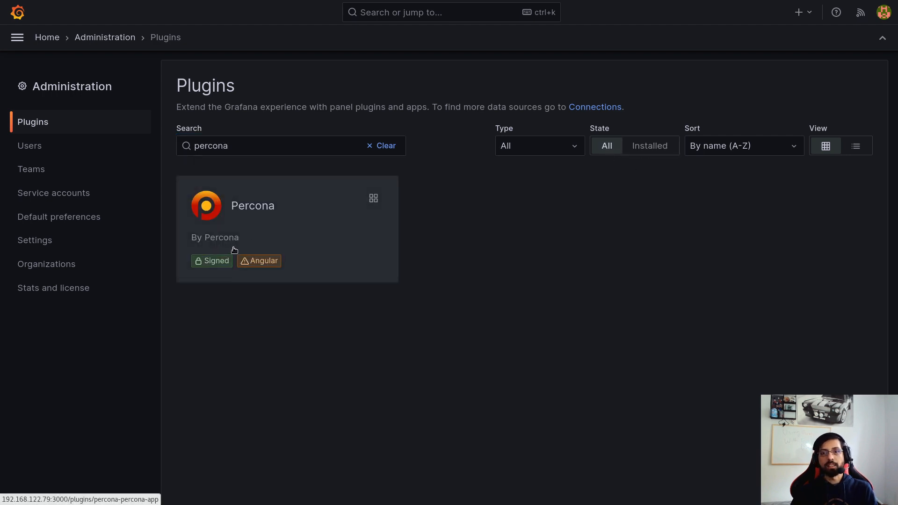
{"action": "left_click", "coordinate": [251, 204]}
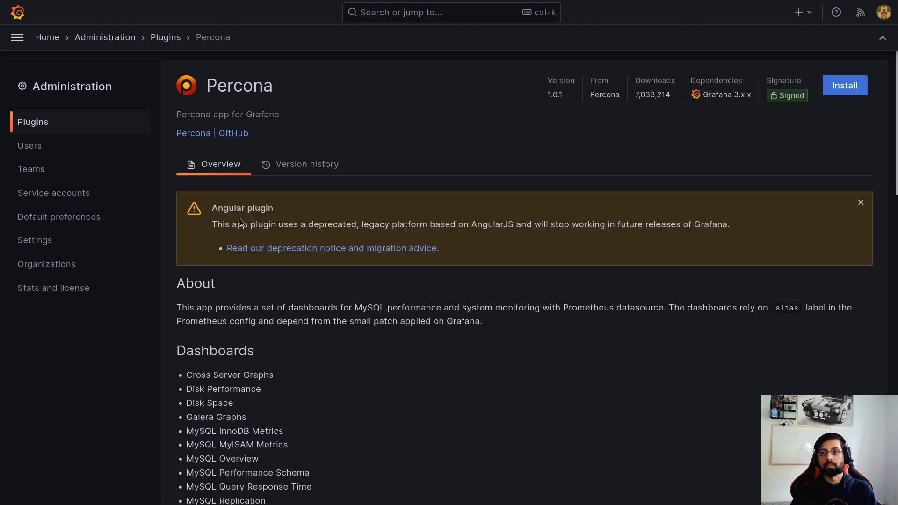
{"action": "mouse_move", "coordinate": [335, 235]}
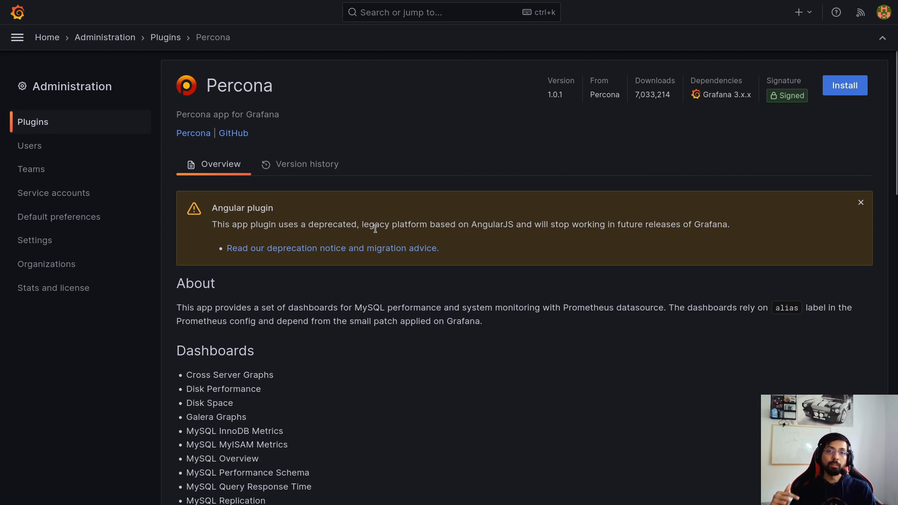
{"action": "mouse_move", "coordinate": [377, 232]}
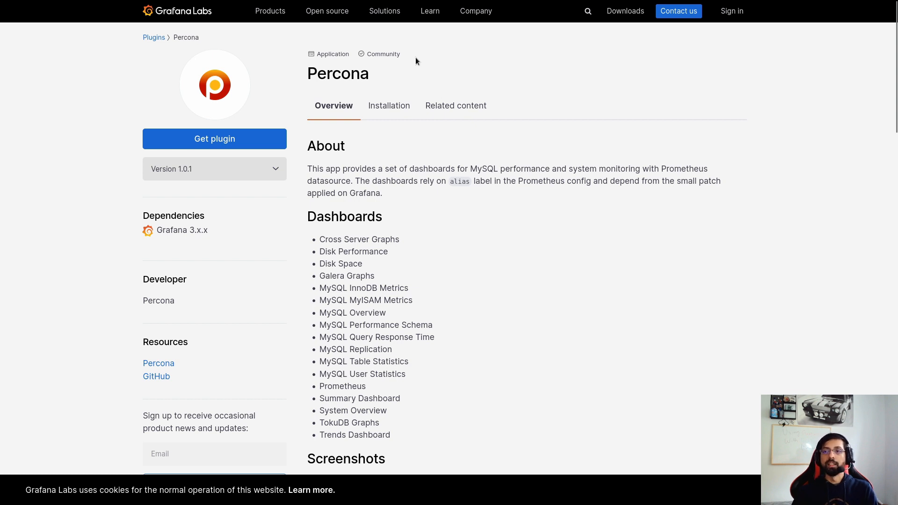
- Highlight the Community label and follow the Percona plugin's GitHub link to its archived repository
{"action": "double_click", "coordinate": [383, 54]}
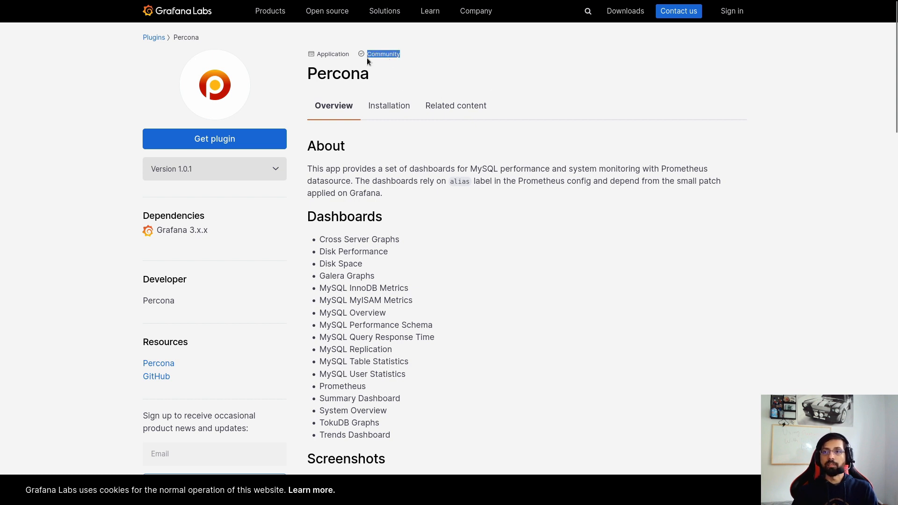
{"action": "mouse_move", "coordinate": [430, 77]}
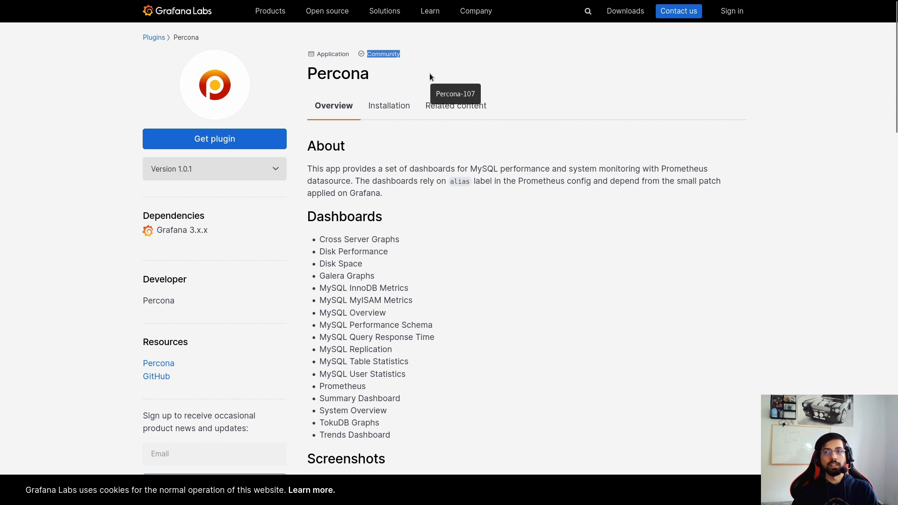
{"action": "mouse_move", "coordinate": [531, 165]}
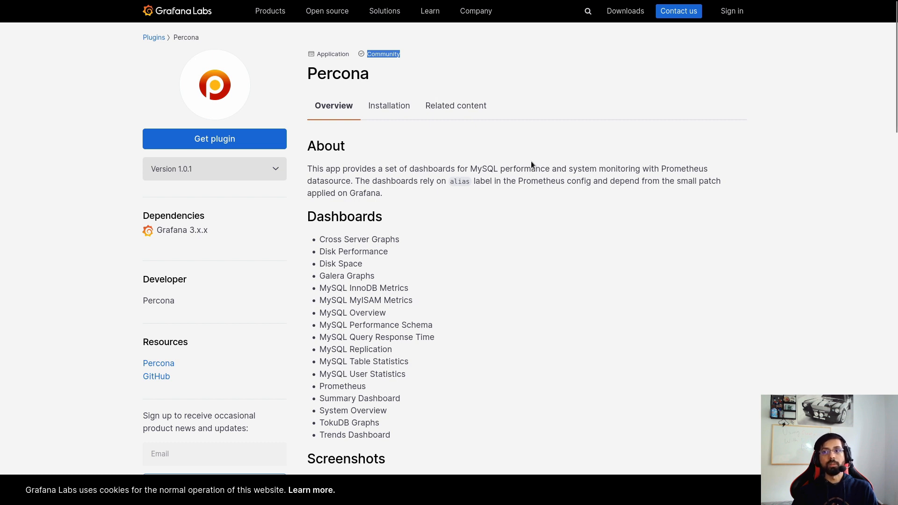
{"action": "mouse_move", "coordinate": [552, 143]}
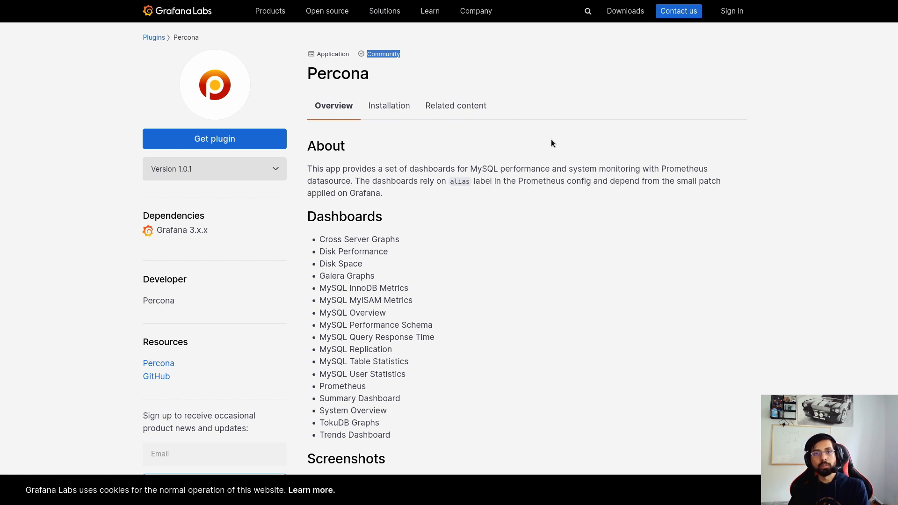
{"action": "mouse_move", "coordinate": [156, 380]}
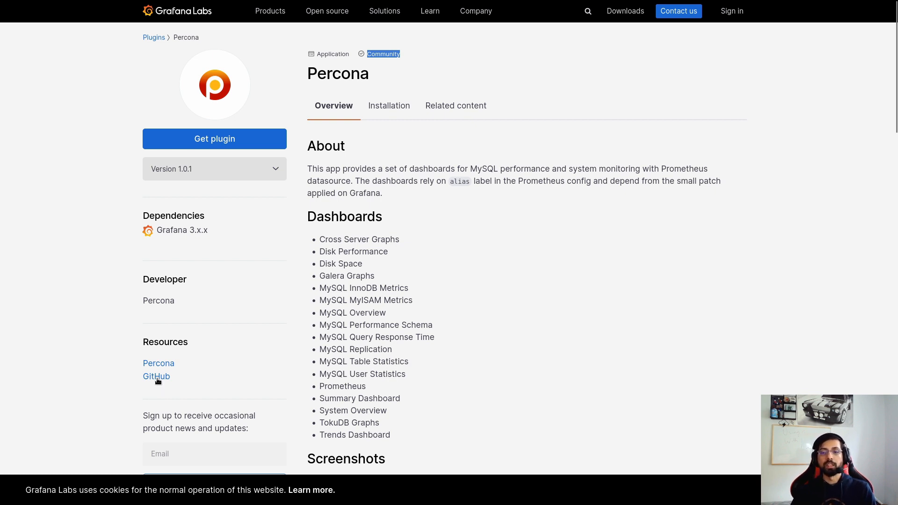
{"action": "mouse_move", "coordinate": [169, 381]}
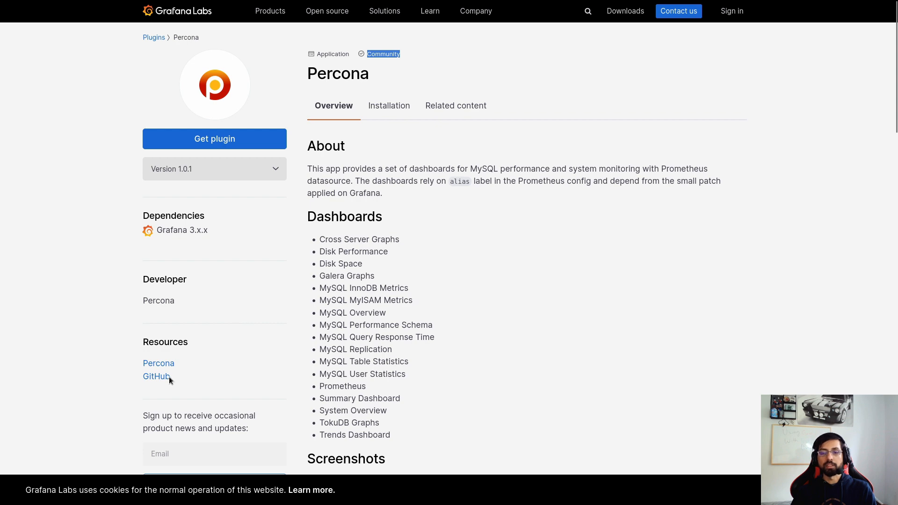
{"action": "left_click", "coordinate": [156, 377]}
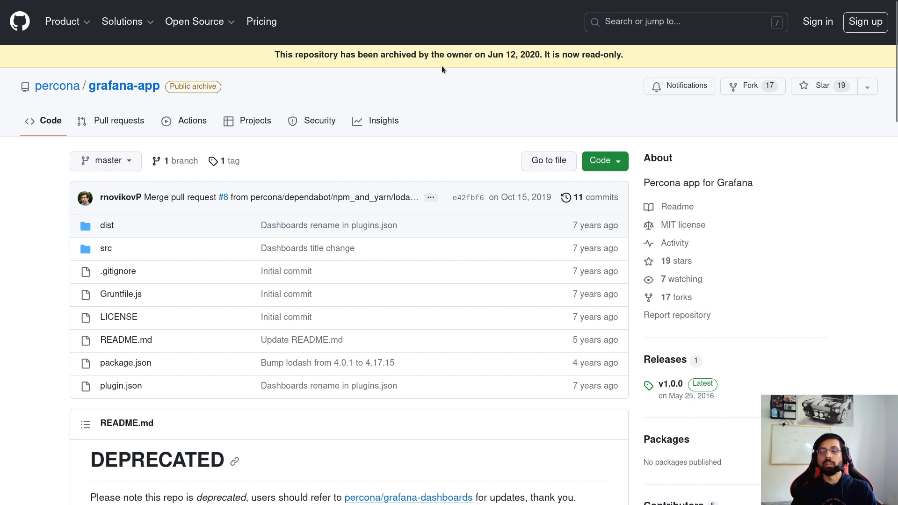
{"action": "mouse_move", "coordinate": [480, 102]}
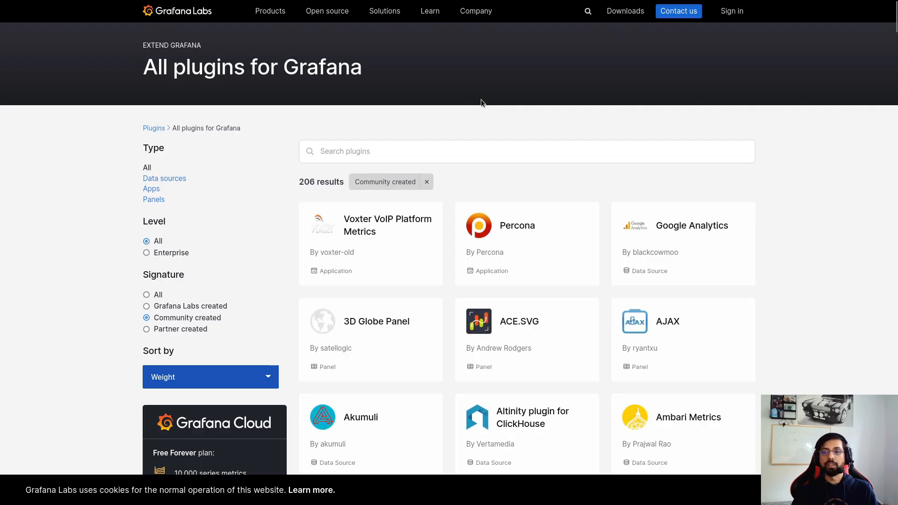
- Pick the Apache ECharts plugin by Volkov Labs from the community-created catalog
{"action": "scroll", "scroll_direction": "down", "scroll_amount": 3}
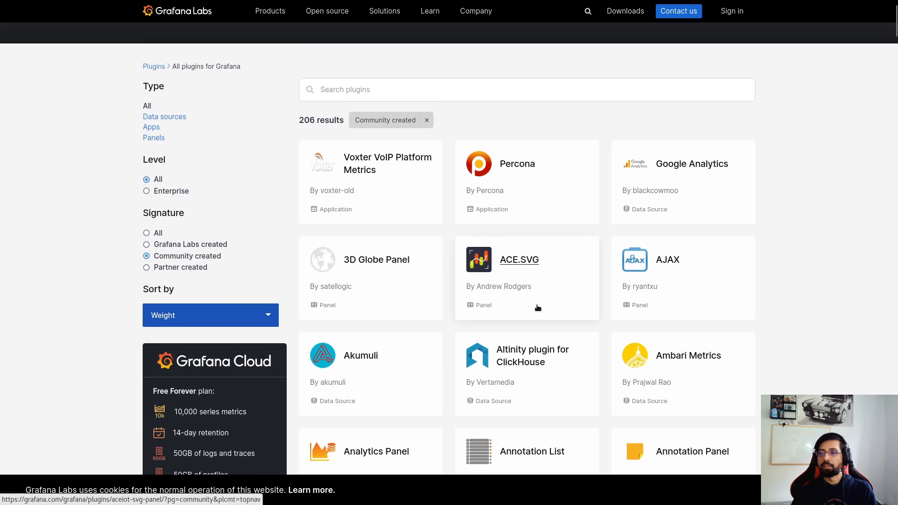
{"action": "scroll", "scroll_direction": "down", "scroll_amount": 3}
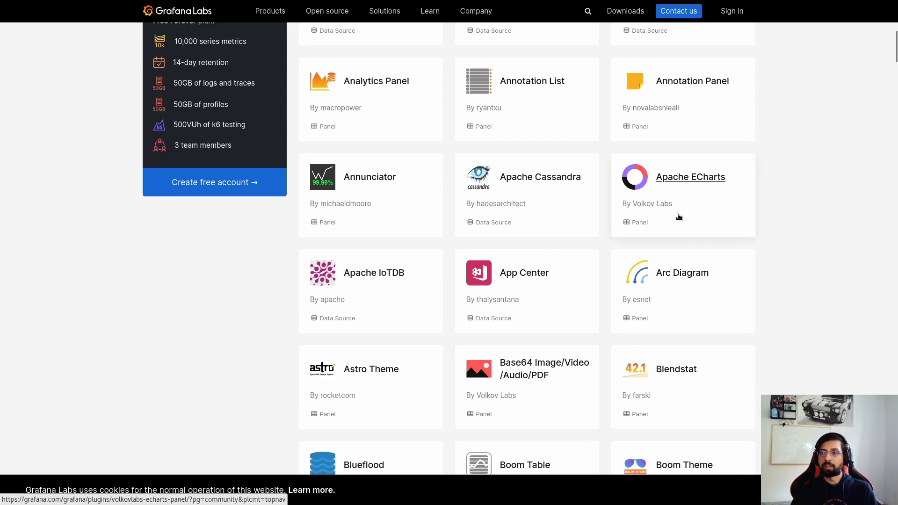
{"action": "left_click", "coordinate": [690, 176]}
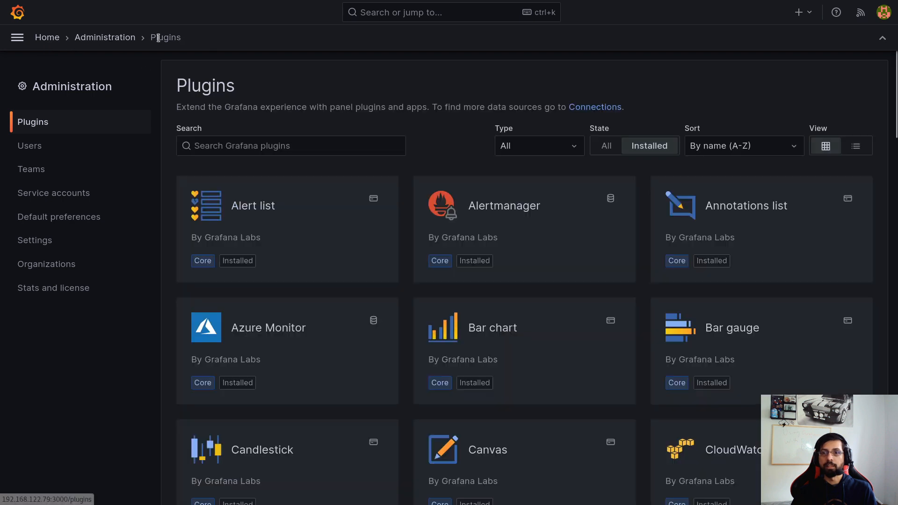
- Find Apache ECharts among all plugins via 'ec', note its downloads, and review its version history and overview
{"action": "type", "text": "echart"}
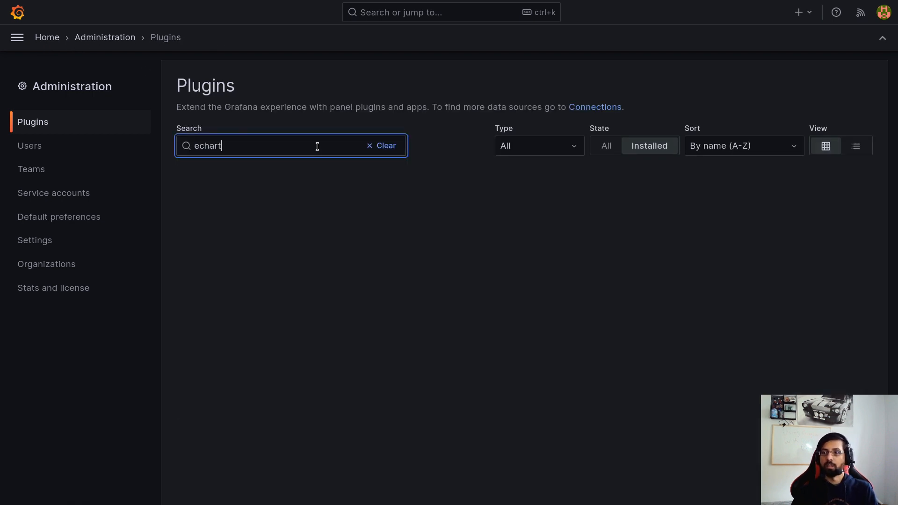
{"action": "left_click", "coordinate": [606, 146]}
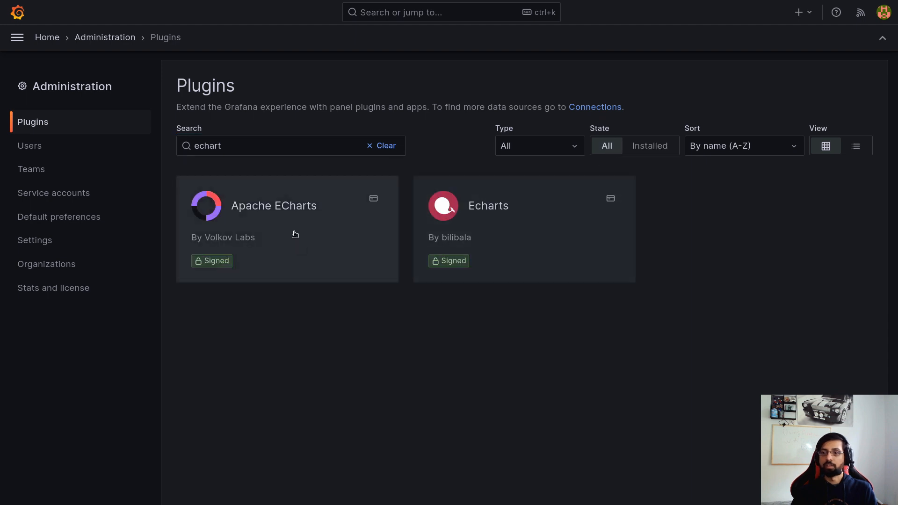
{"action": "mouse_move", "coordinate": [256, 252]}
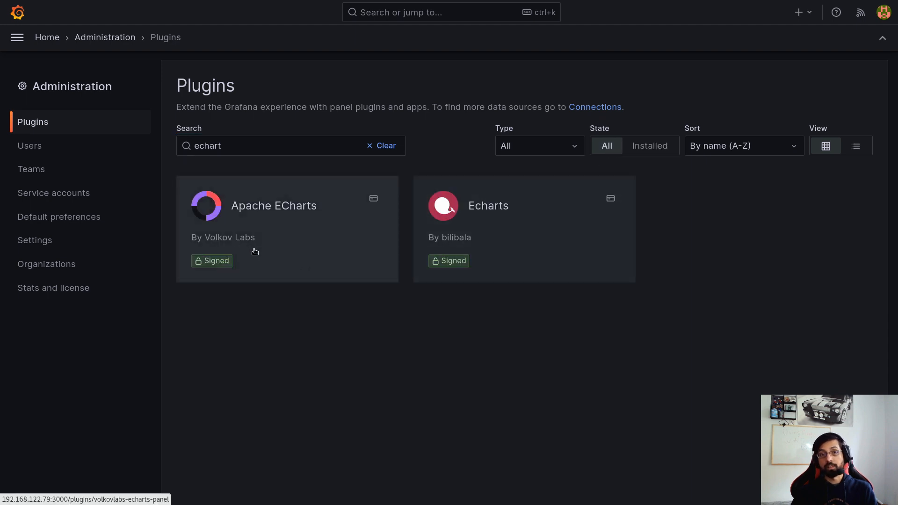
{"action": "mouse_move", "coordinate": [310, 246]}
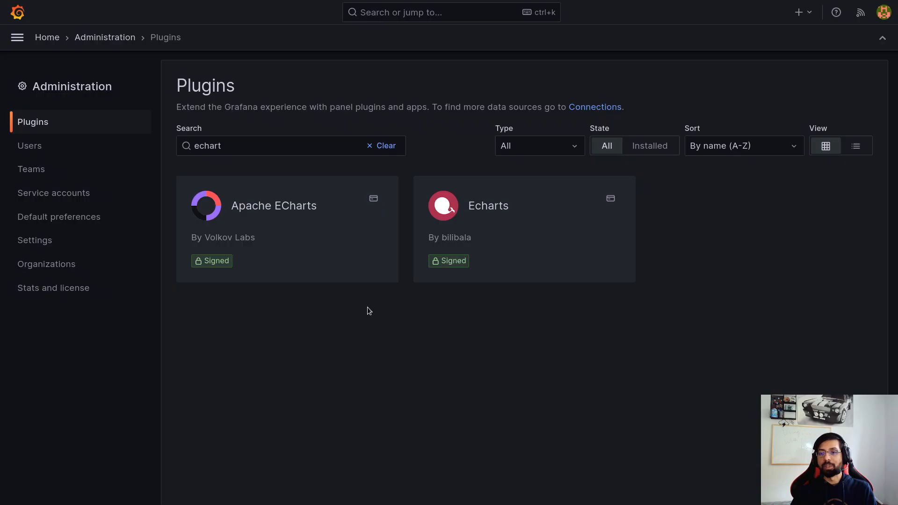
{"action": "mouse_move", "coordinate": [347, 241]}
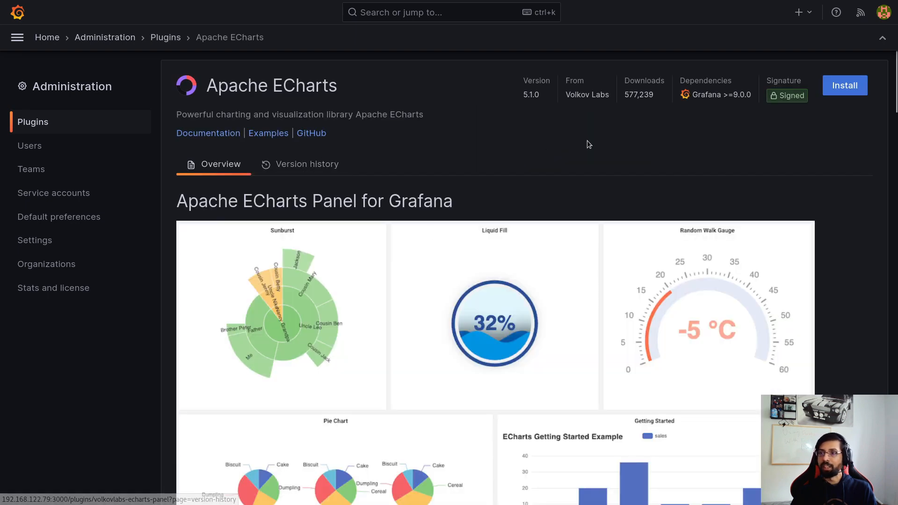
{"action": "double_click", "coordinate": [529, 94]}
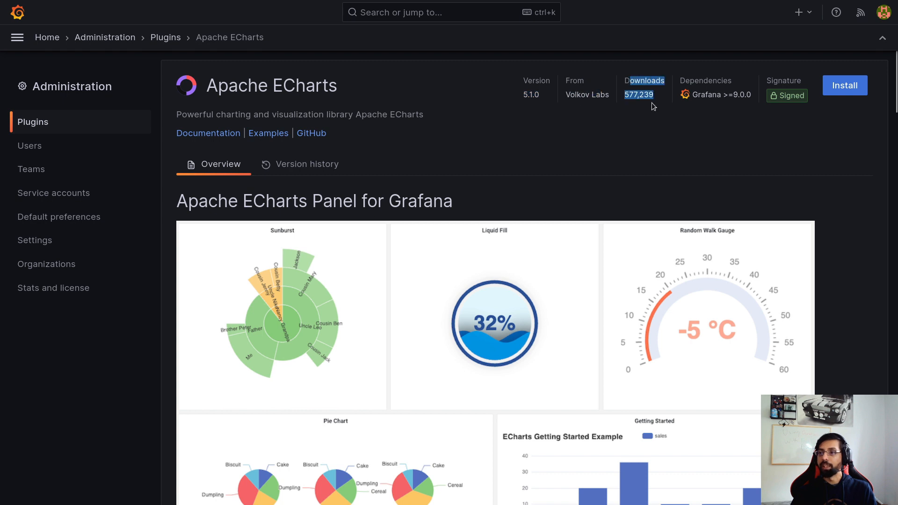
{"action": "mouse_move", "coordinate": [767, 84]}
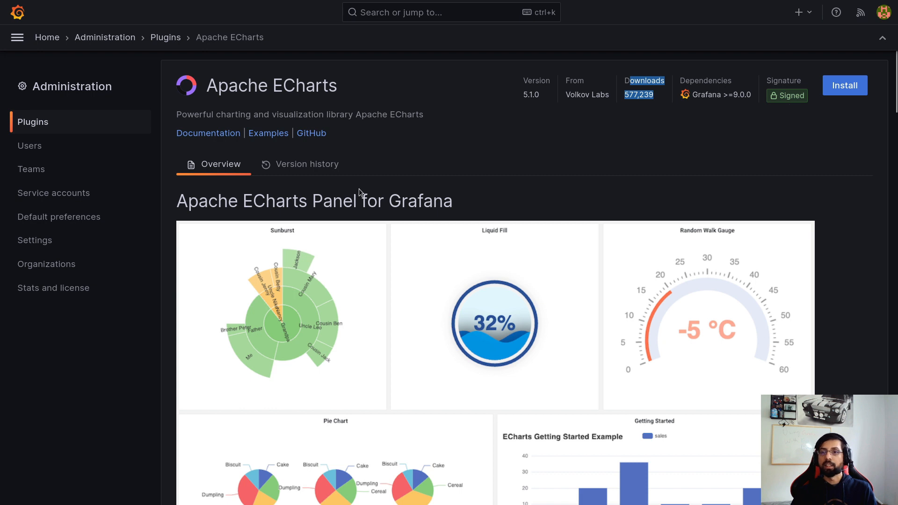
{"action": "left_click", "coordinate": [306, 165]}
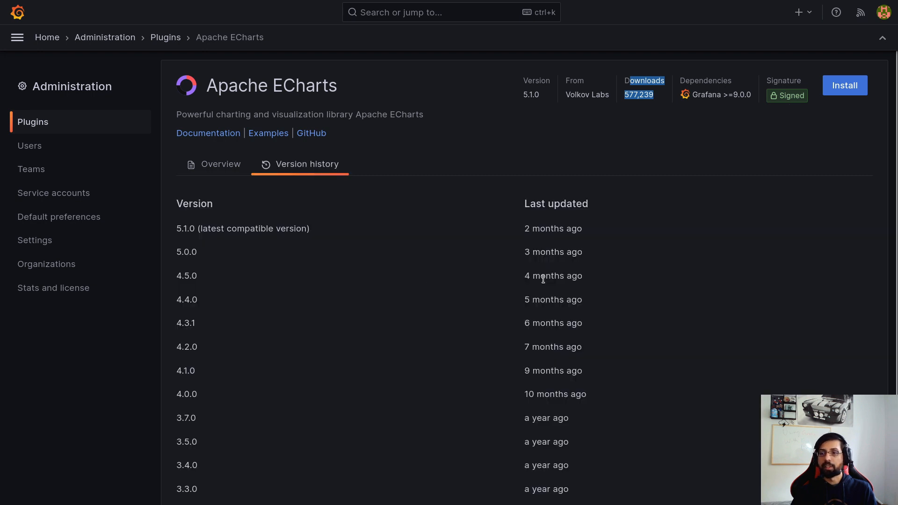
{"action": "mouse_move", "coordinate": [392, 243]}
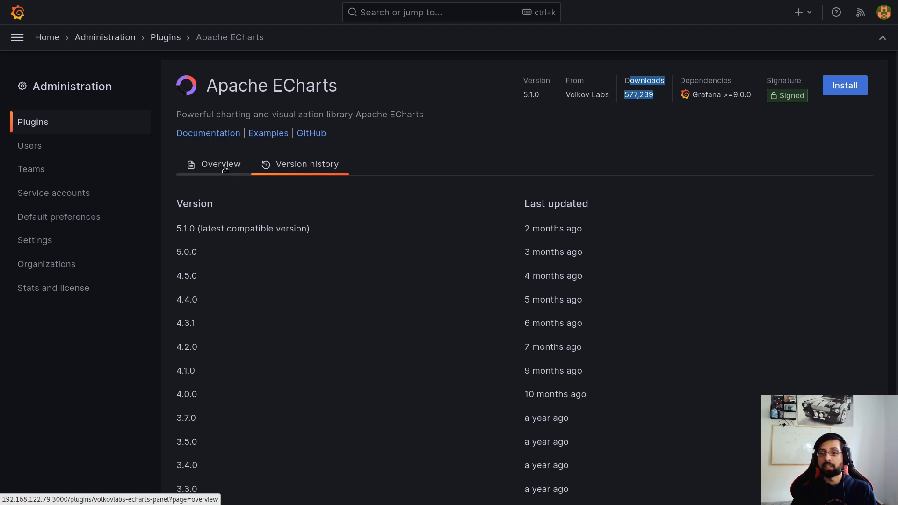
{"action": "left_click", "coordinate": [219, 164]}
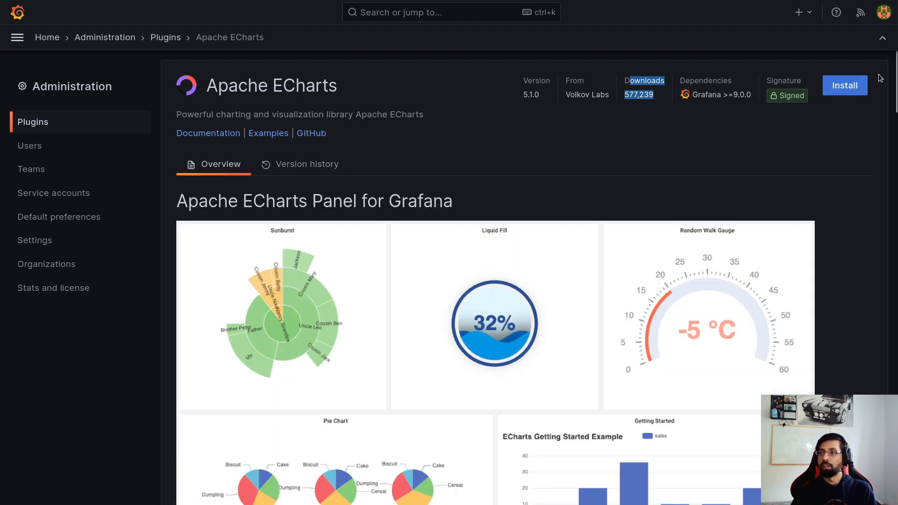
{"action": "left_click", "coordinate": [843, 85]}
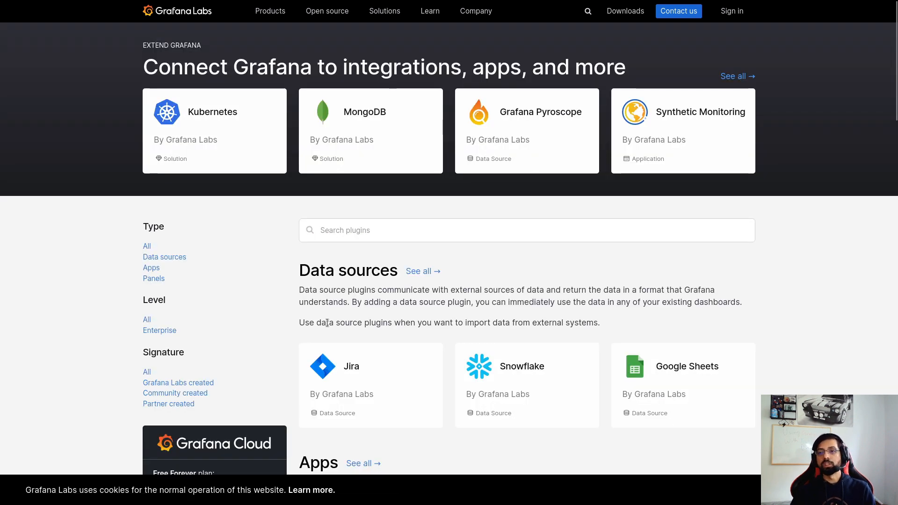
- Filter the catalog to Enterprise-level plugins and view the Databricks data source page
{"action": "scroll", "scroll_direction": "down", "scroll_amount": 3}
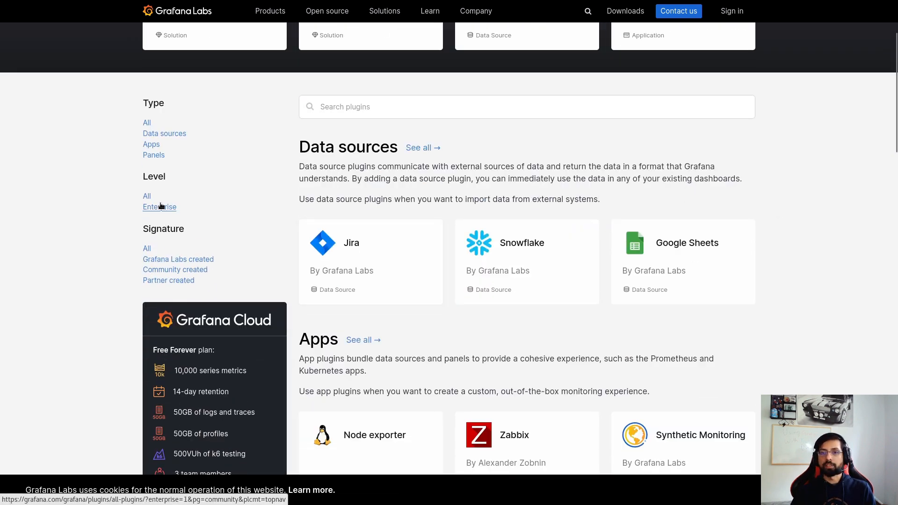
{"action": "left_click", "coordinate": [160, 207]}
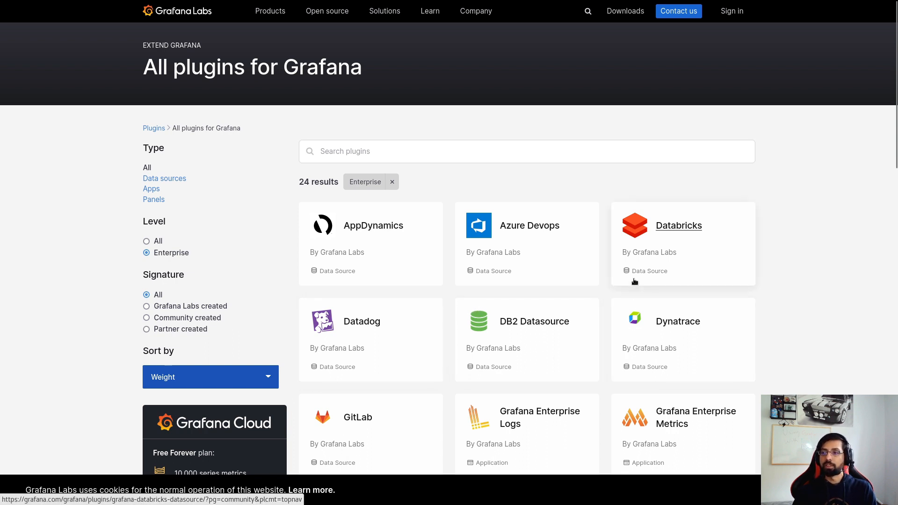
{"action": "left_click", "coordinate": [678, 225]}
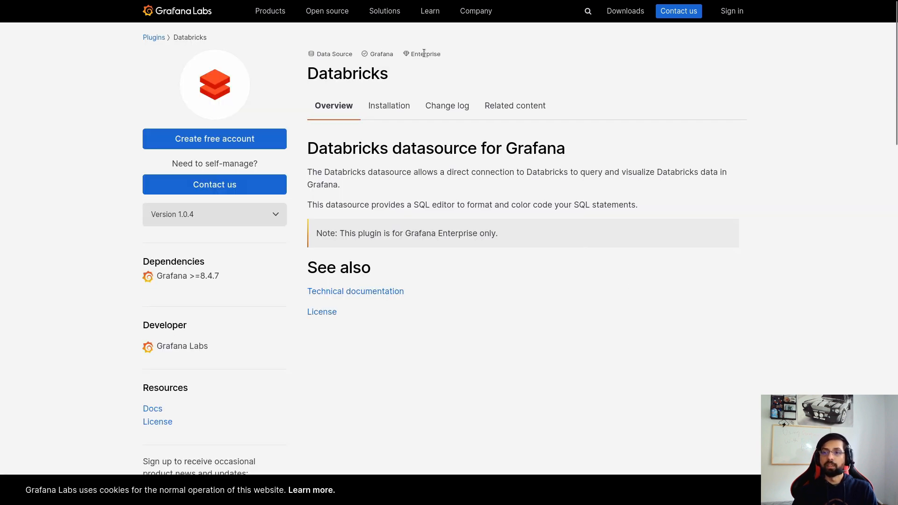
{"action": "mouse_move", "coordinate": [404, 67]}
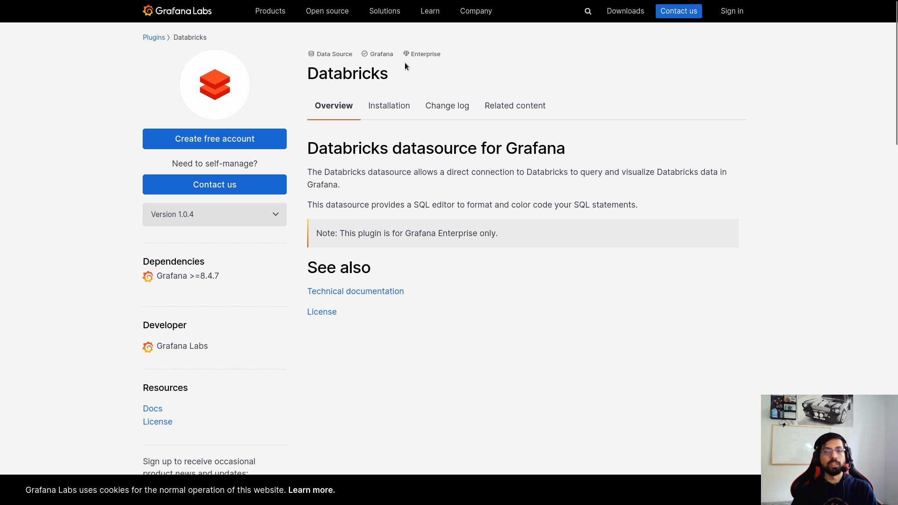
{"action": "mouse_move", "coordinate": [393, 70]}
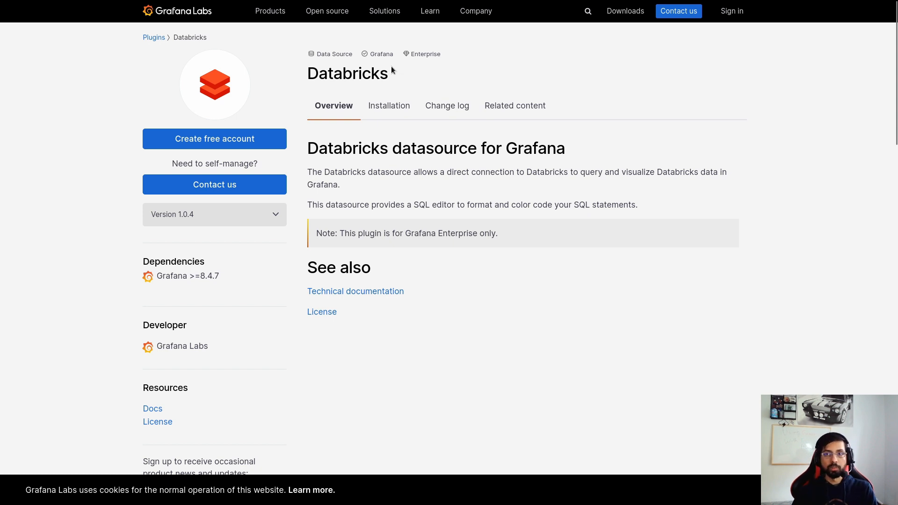
{"action": "mouse_move", "coordinate": [187, 85]}
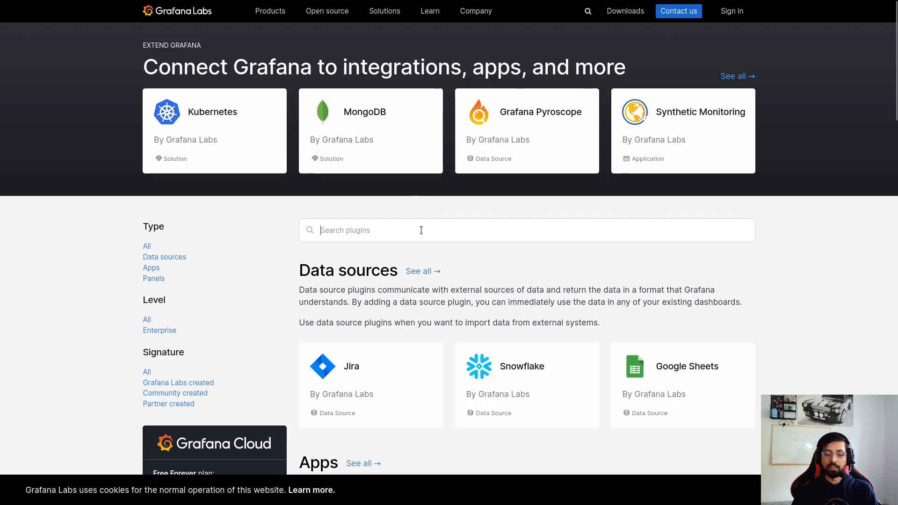
- Search the catalog for 'oracle' and read the Oracle Cloud Infrastructure Logs plugin page
{"action": "type", "text": "oracle"}
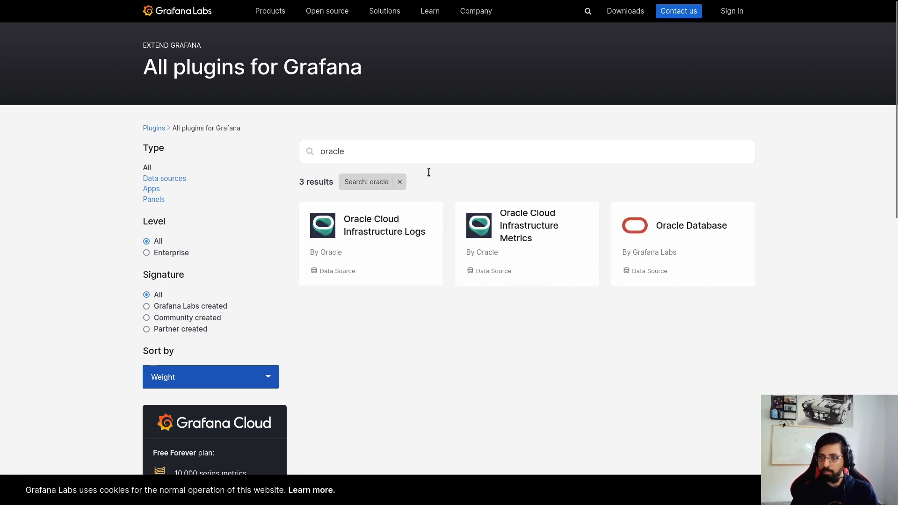
{"action": "mouse_move", "coordinate": [690, 226]}
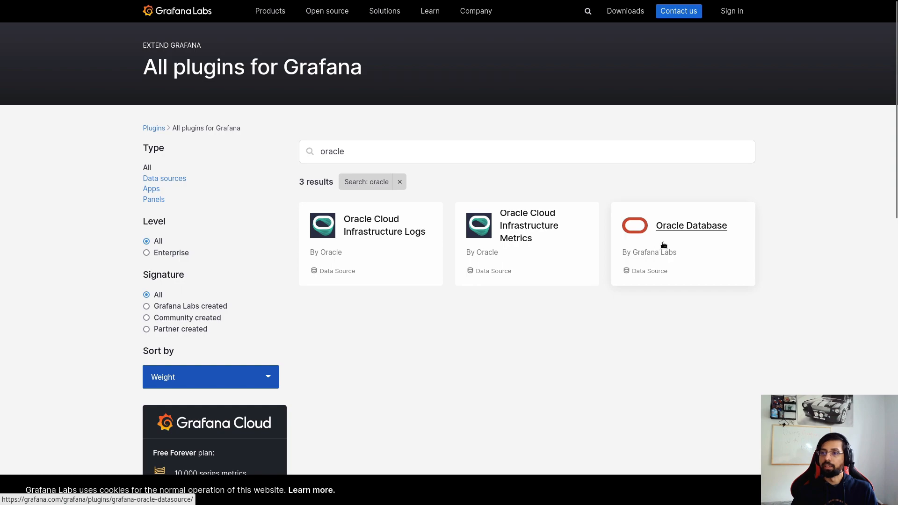
{"action": "left_click", "coordinate": [690, 225]}
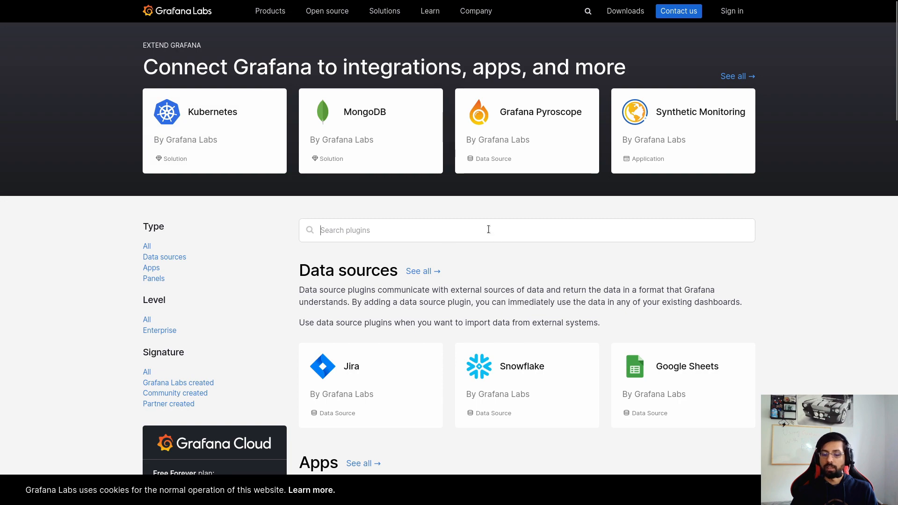
{"action": "type", "text": "orac"}
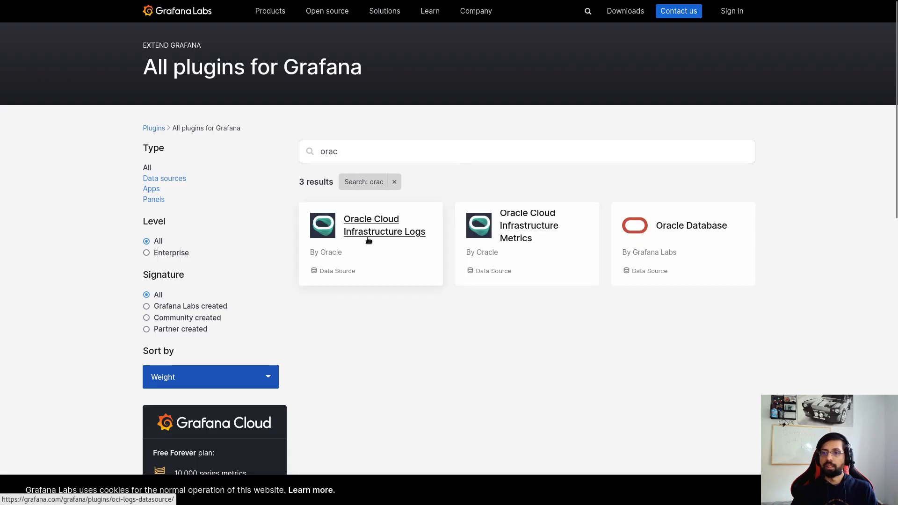
{"action": "left_click", "coordinate": [385, 225]}
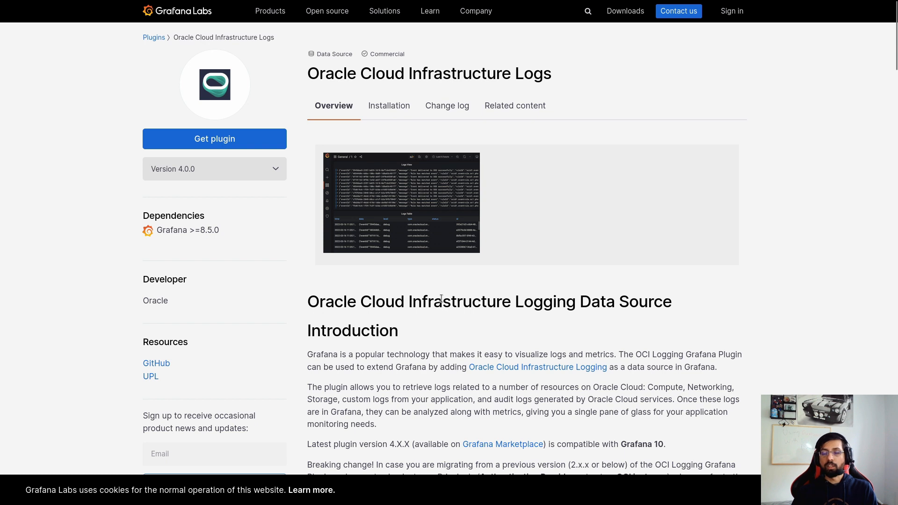
{"action": "mouse_move", "coordinate": [443, 321]}
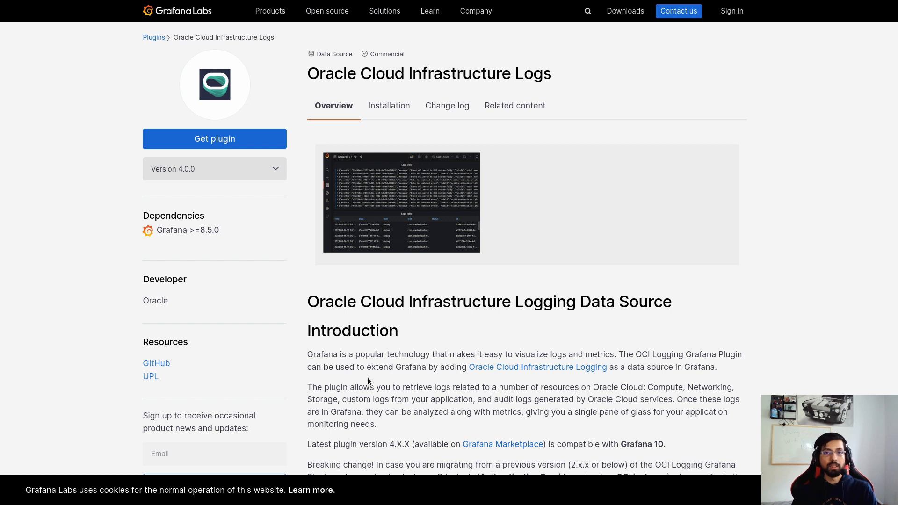
{"action": "mouse_move", "coordinate": [359, 402]}
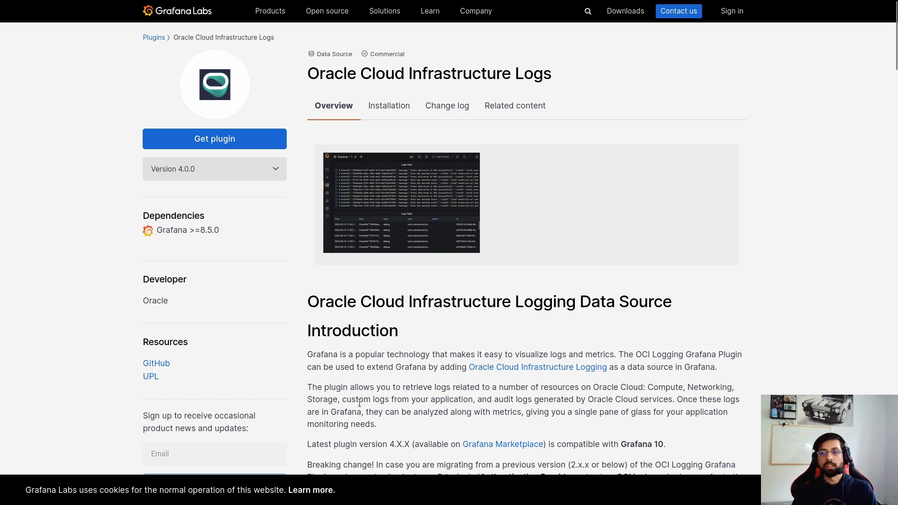
{"action": "mouse_move", "coordinate": [362, 387]}
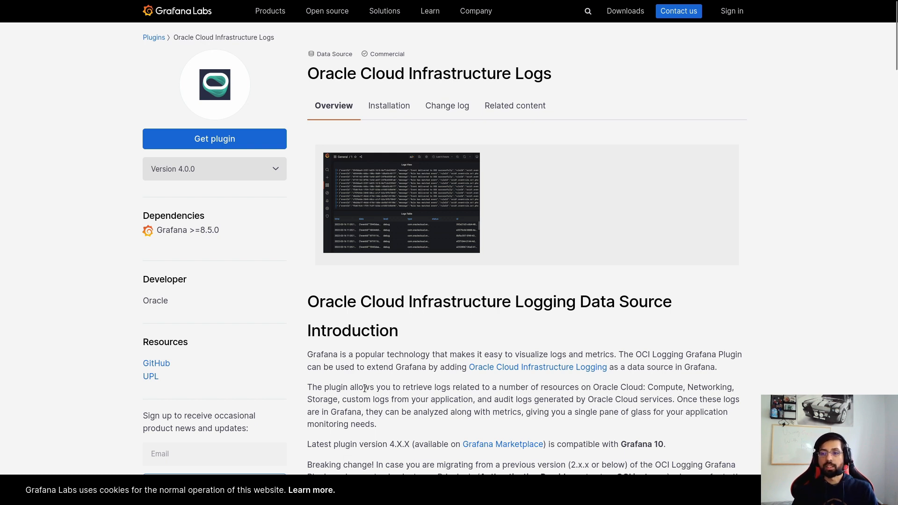
{"action": "scroll", "scroll_direction": "down", "scroll_amount": 3}
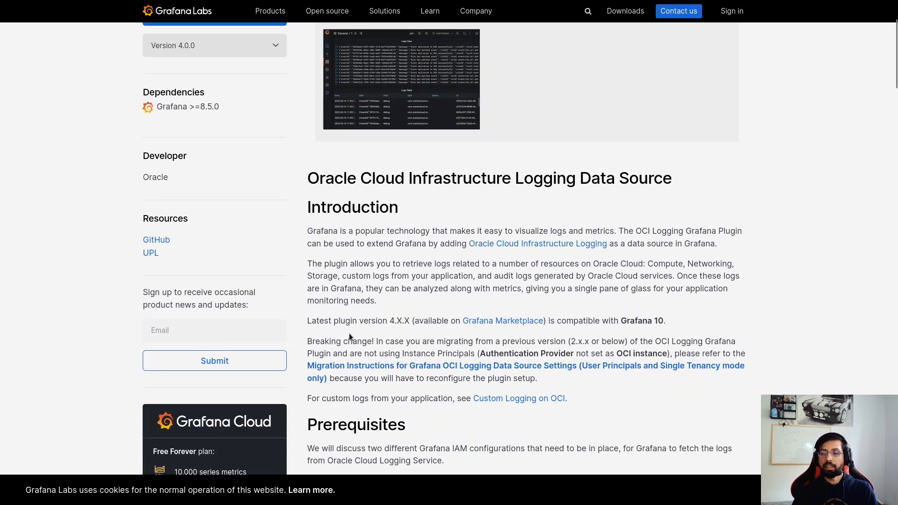
{"action": "mouse_move", "coordinate": [450, 320]}
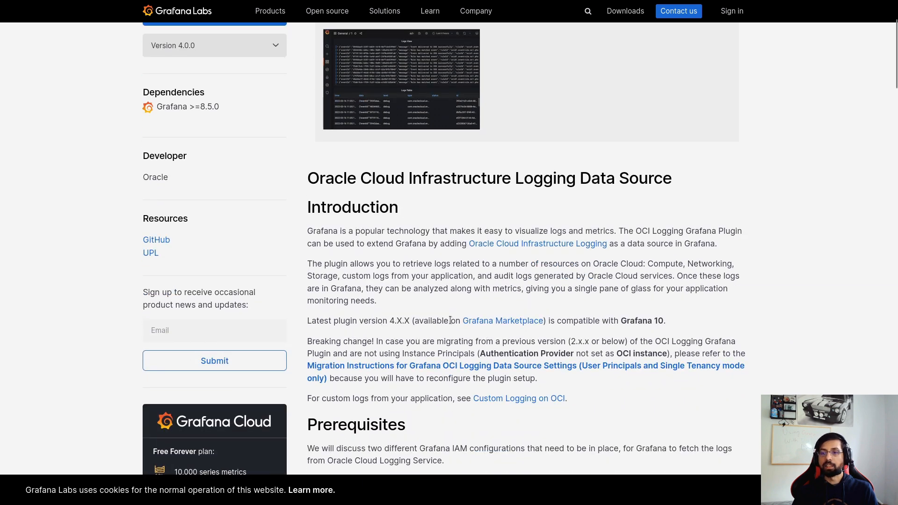
{"action": "mouse_move", "coordinate": [587, 321]}
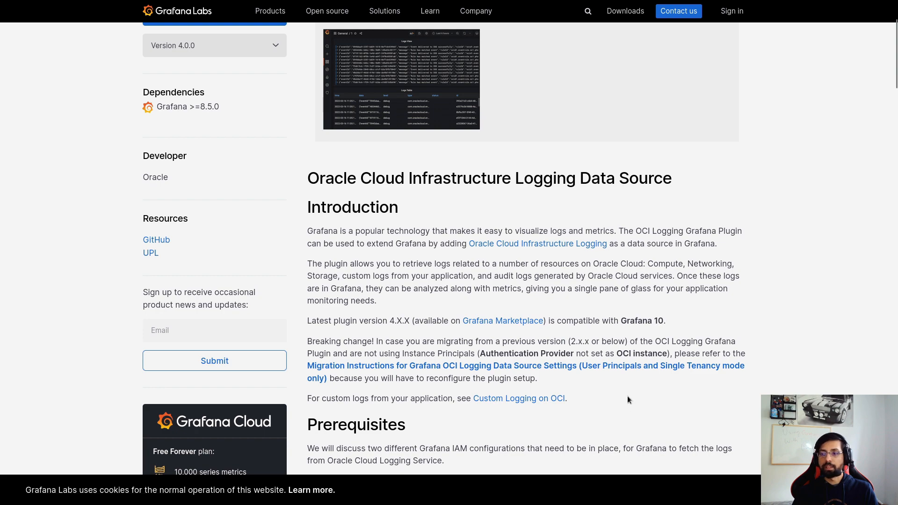
{"action": "scroll", "scroll_direction": "down", "scroll_amount": 3}
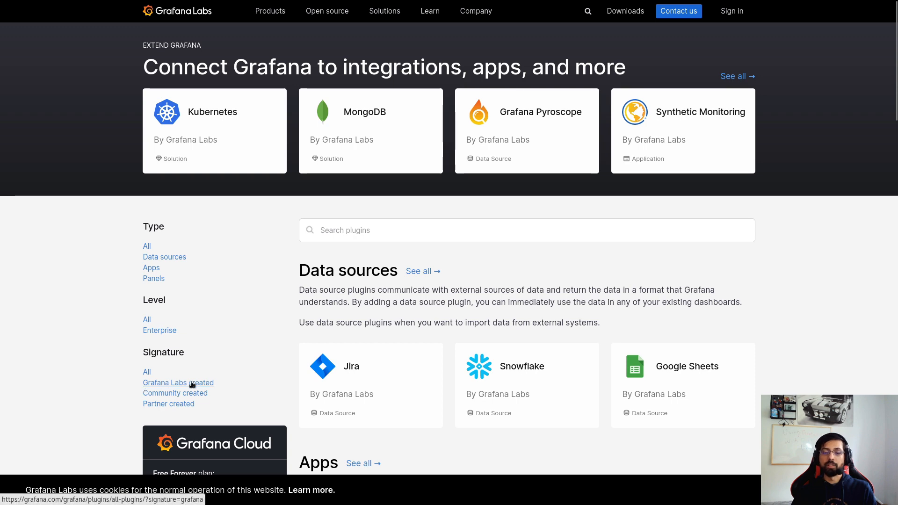
- Filter the catalog to plugins created by Grafana Labs and browse the results
{"action": "left_click", "coordinate": [178, 383]}
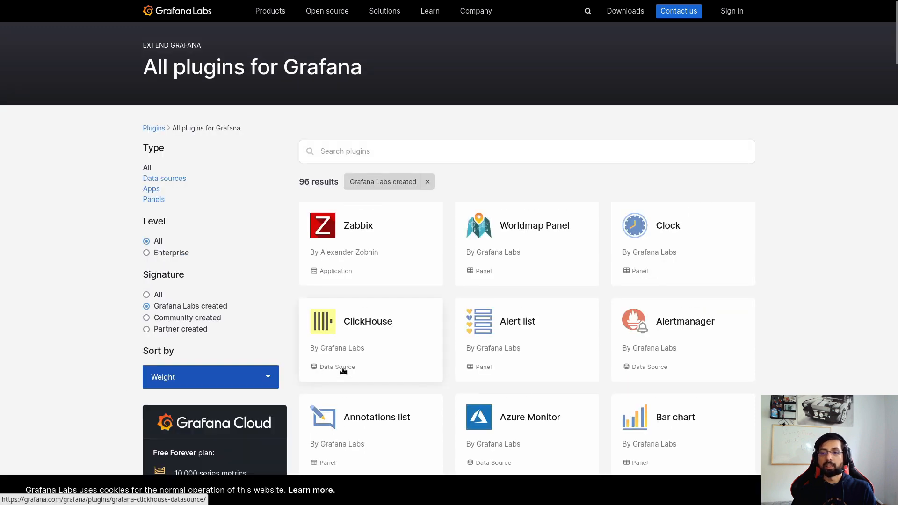
{"action": "scroll", "scroll_direction": "down", "scroll_amount": 3}
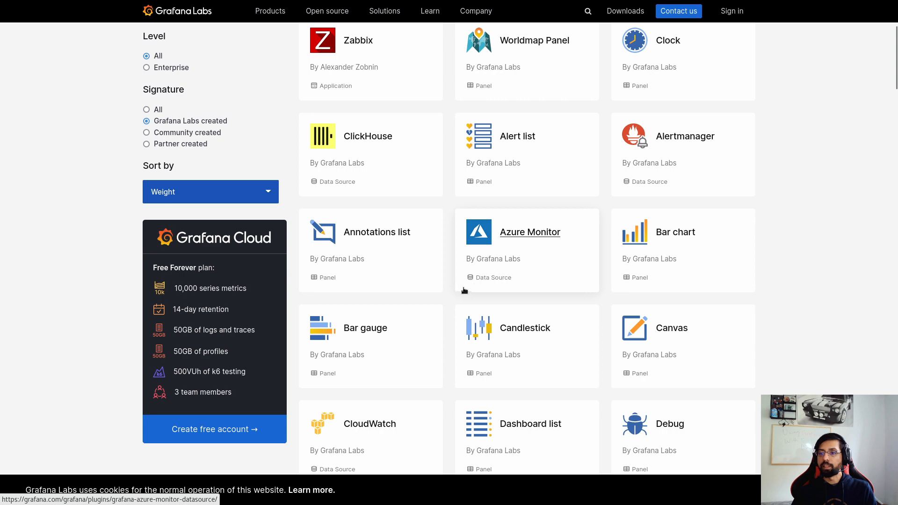
{"action": "scroll", "scroll_direction": "down", "scroll_amount": 3}
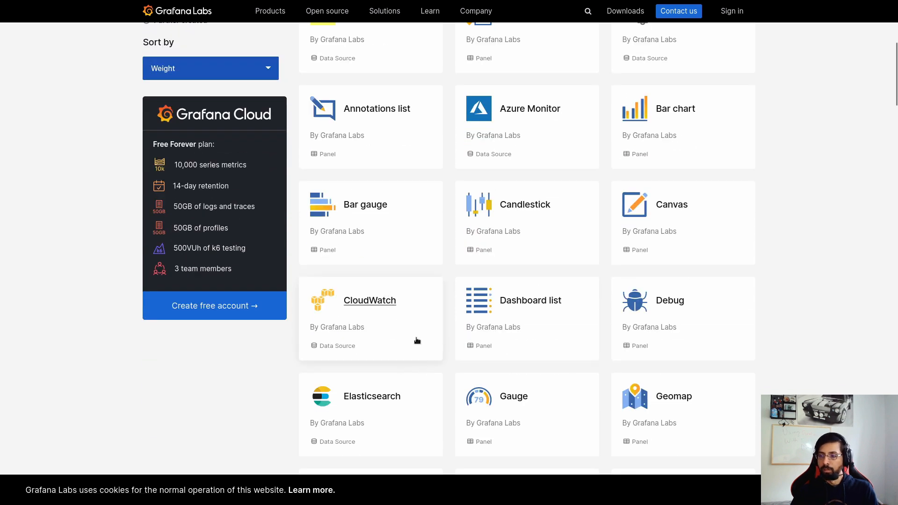
{"action": "mouse_move", "coordinate": [670, 301]}
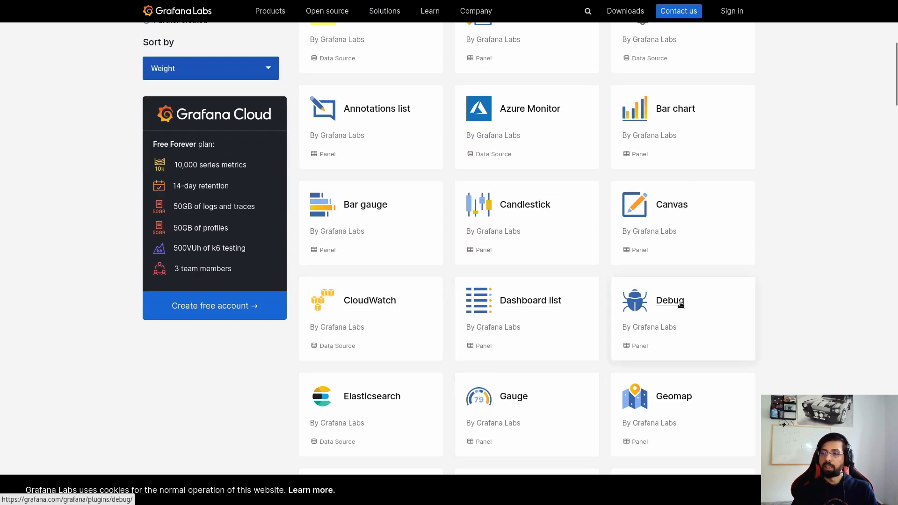
{"action": "scroll", "scroll_direction": "down", "scroll_amount": 3}
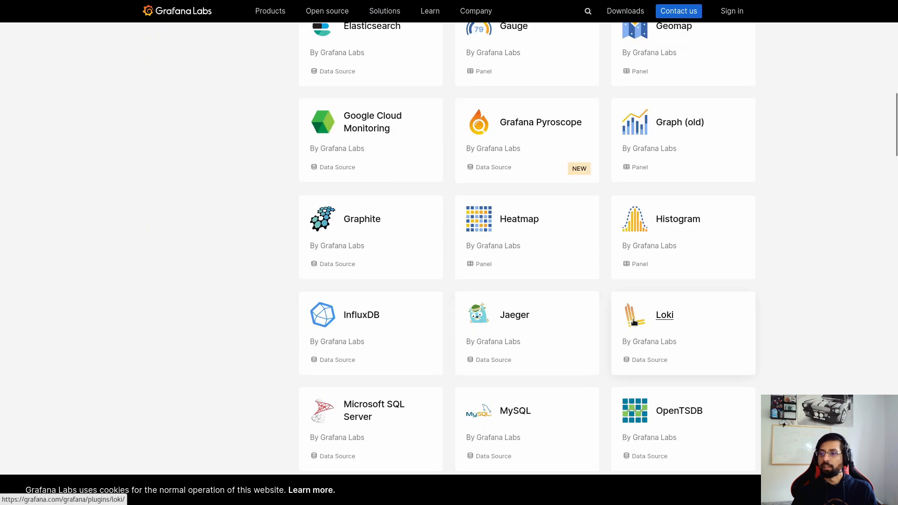
{"action": "scroll", "scroll_direction": "down", "scroll_amount": 3}
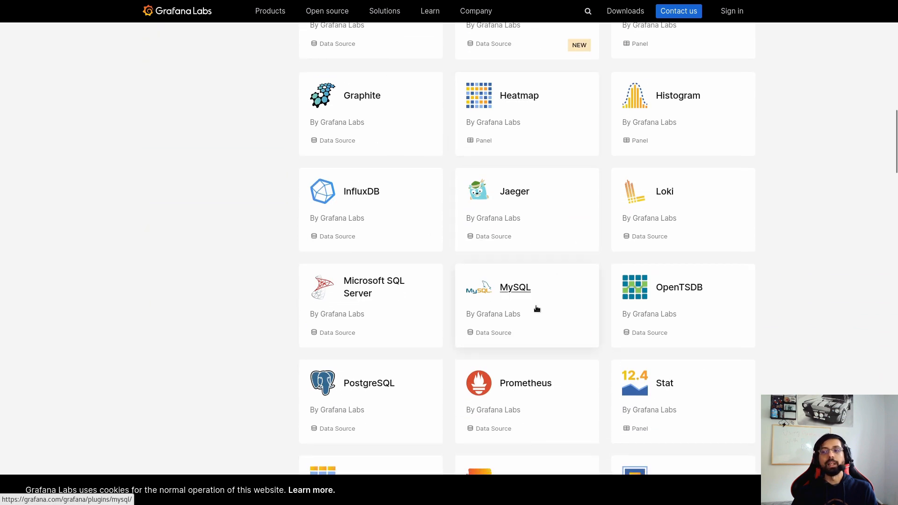
- View the built-in MySQL data source page from the Grafana Labs list
{"action": "left_click", "coordinate": [515, 287]}
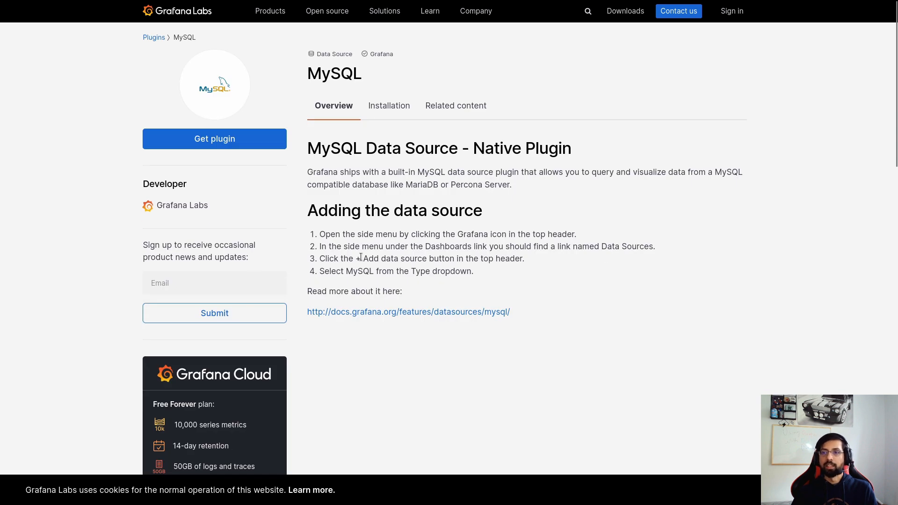
{"action": "mouse_move", "coordinate": [245, 226]}
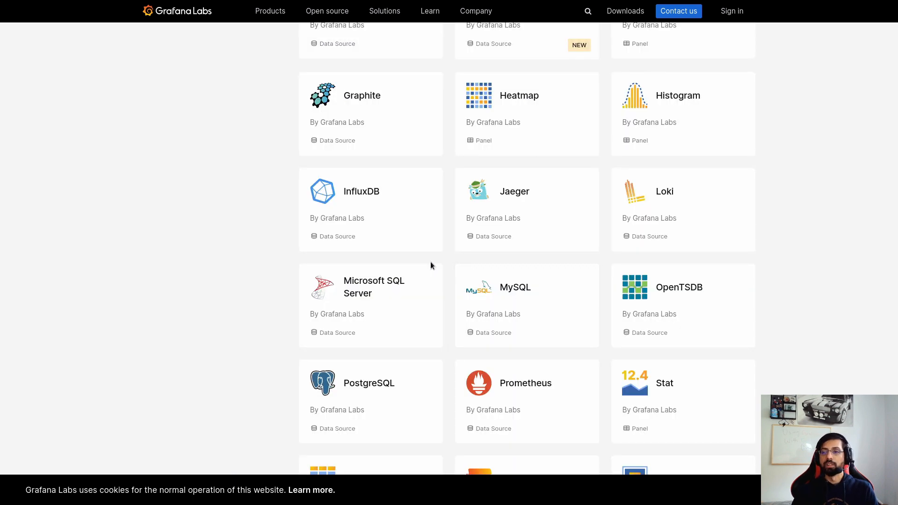
{"action": "scroll", "scroll_direction": "down", "scroll_amount": 3}
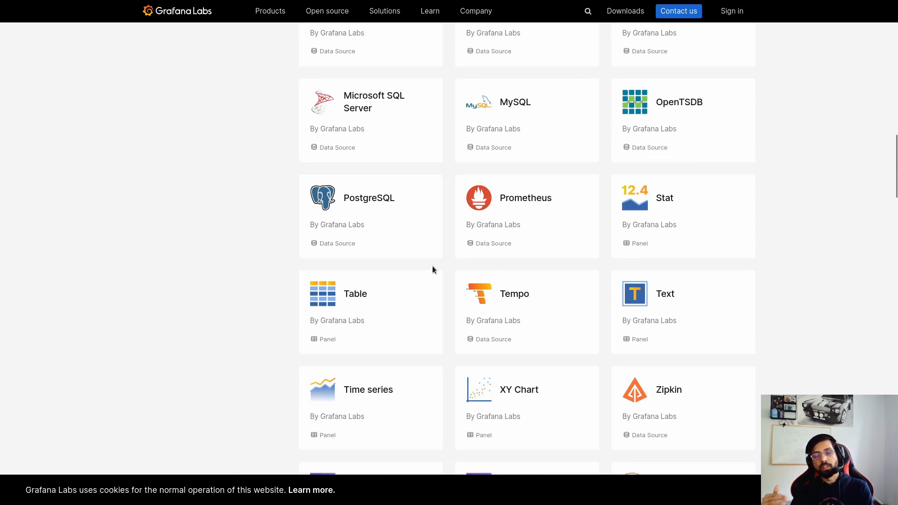